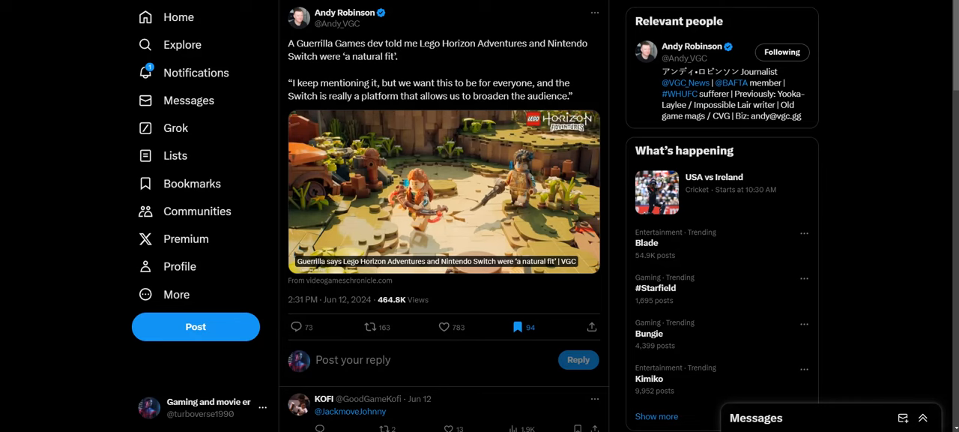
{"action": "mouse_move", "coordinate": [923, 36]}
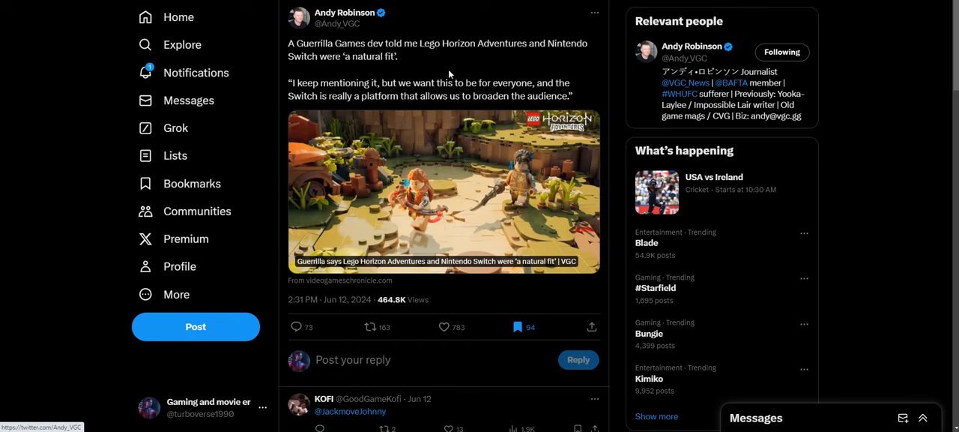
{"action": "mouse_move", "coordinate": [465, 68]}
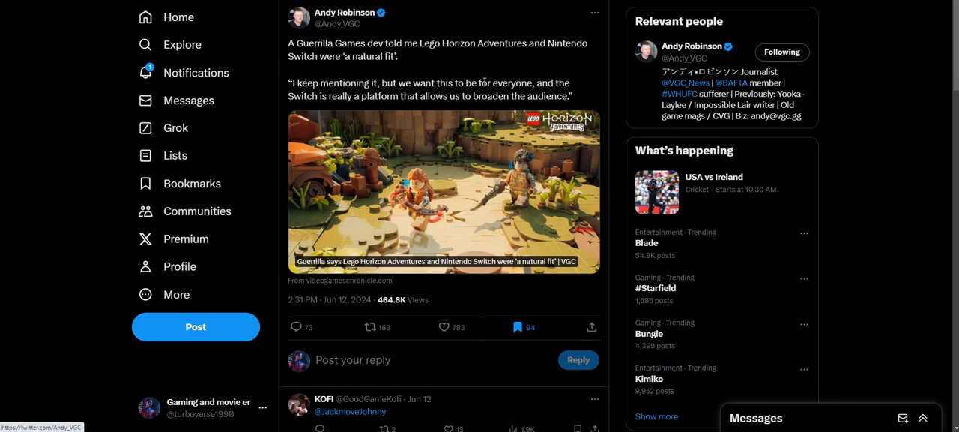
{"action": "mouse_move", "coordinate": [479, 72]}
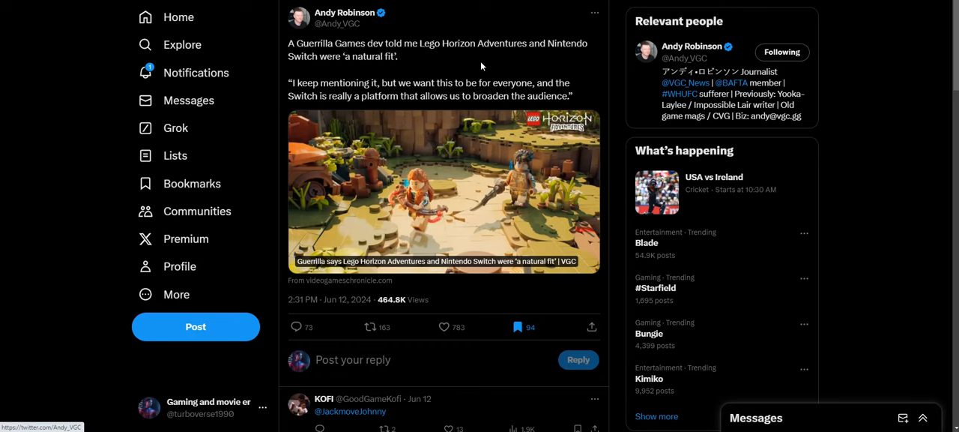
{"action": "mouse_move", "coordinate": [481, 67]}
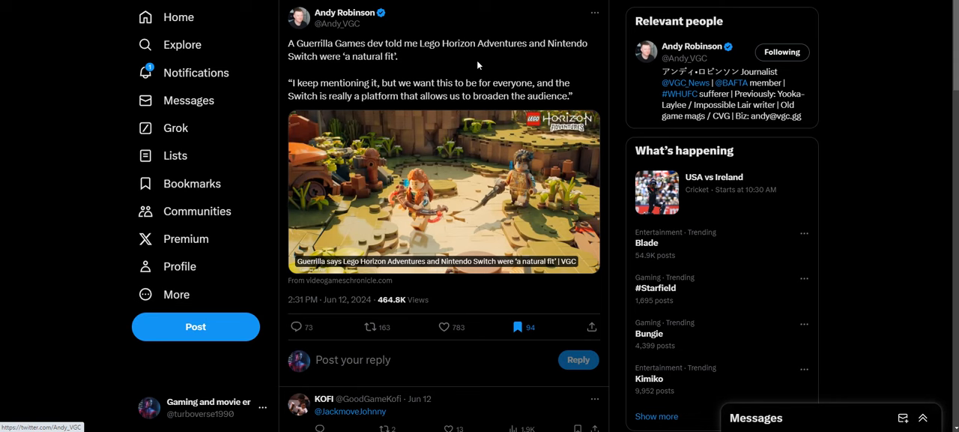
{"action": "mouse_move", "coordinate": [419, 102]}
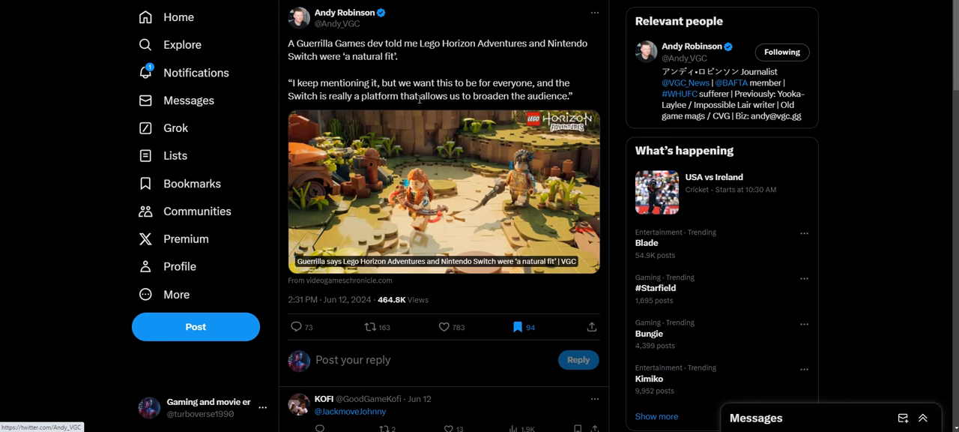
{"action": "mouse_move", "coordinate": [459, 82]}
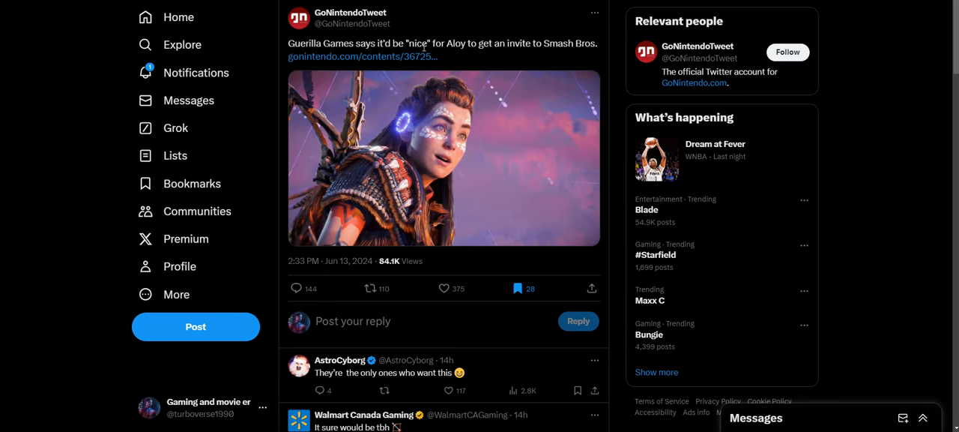
{"action": "mouse_move", "coordinate": [366, 200]}
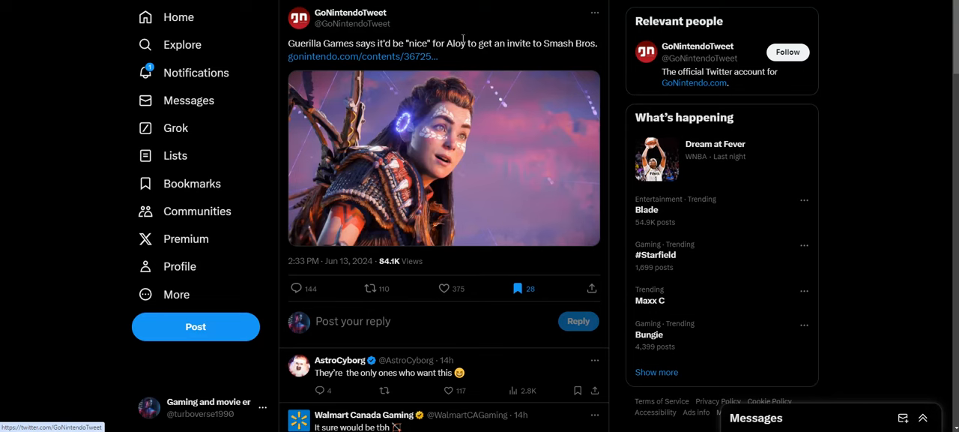
{"action": "mouse_move", "coordinate": [475, 83]}
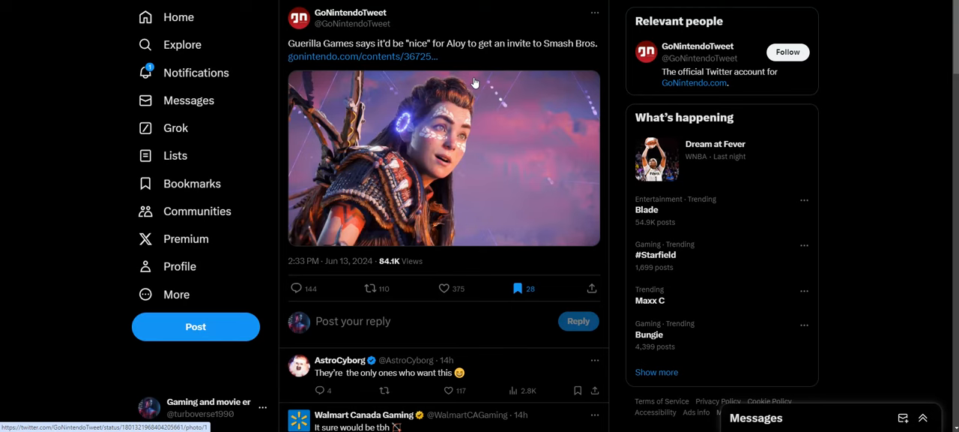
{"action": "mouse_move", "coordinate": [468, 18]}
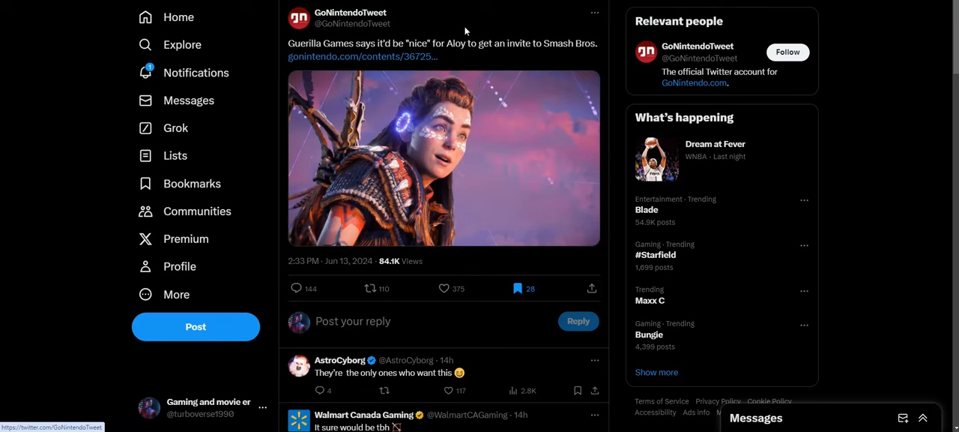
{"action": "mouse_move", "coordinate": [468, 24]}
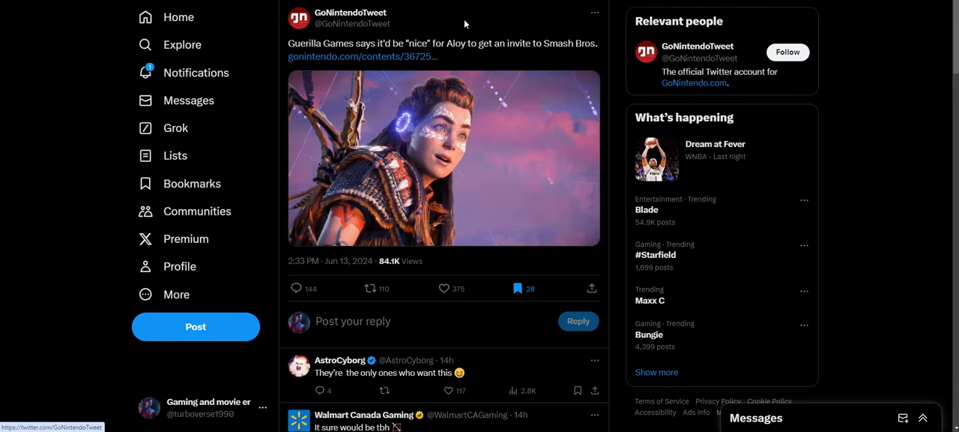
{"action": "mouse_move", "coordinate": [498, 87]}
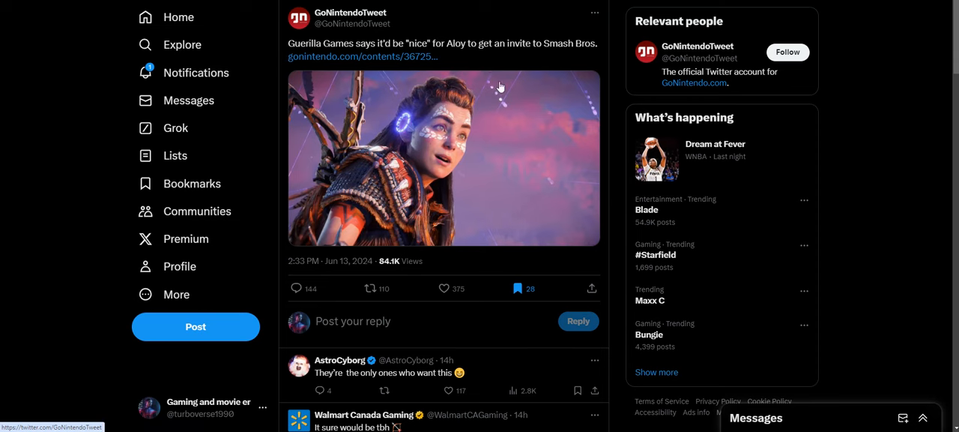
{"action": "mouse_move", "coordinate": [572, 132]}
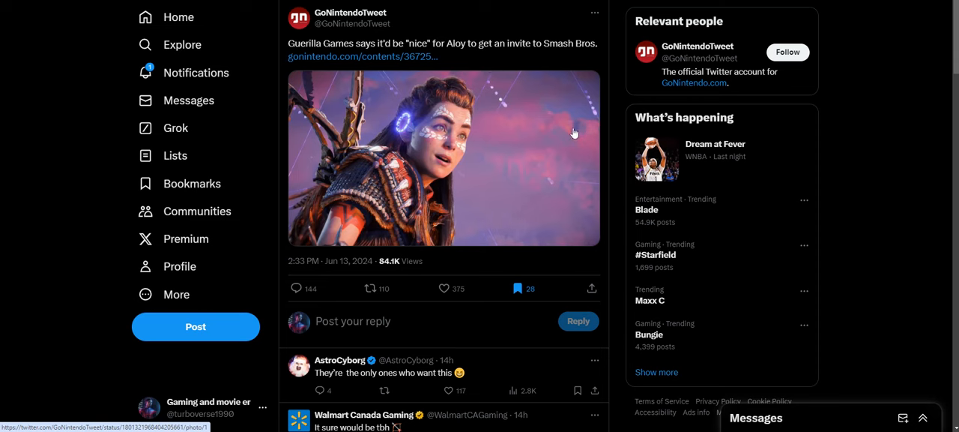
{"action": "mouse_move", "coordinate": [560, 105]}
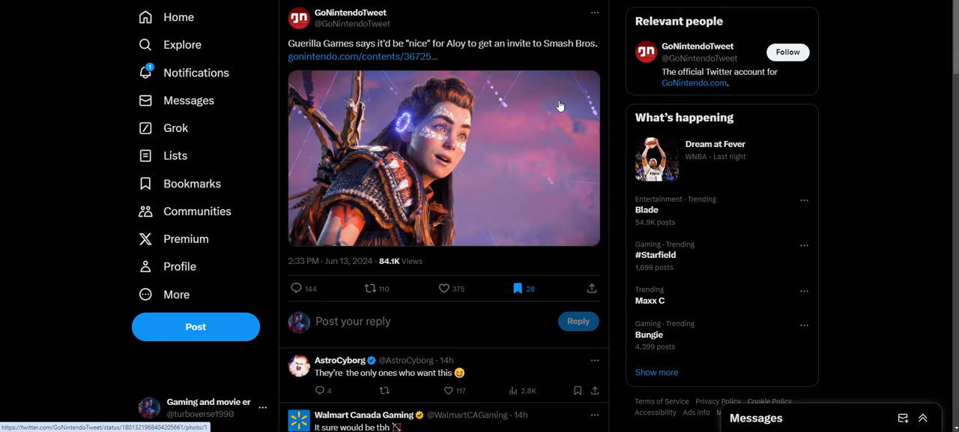
{"action": "mouse_move", "coordinate": [545, 84]}
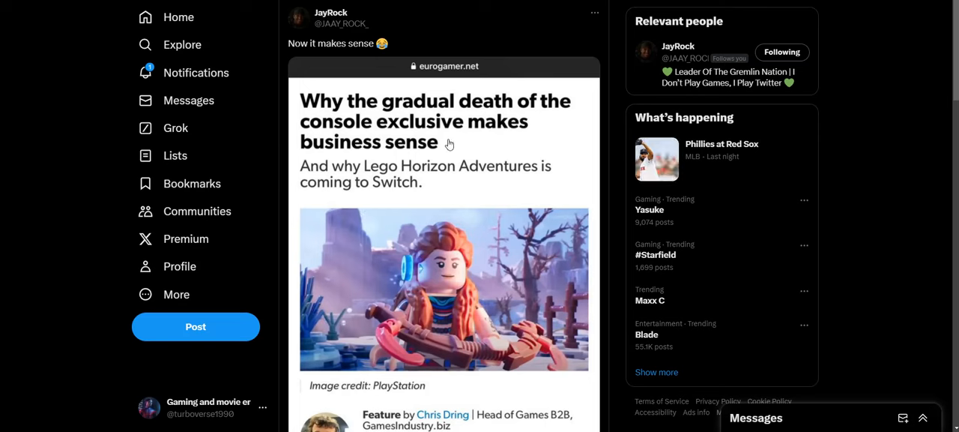
{"action": "mouse_move", "coordinate": [462, 111]}
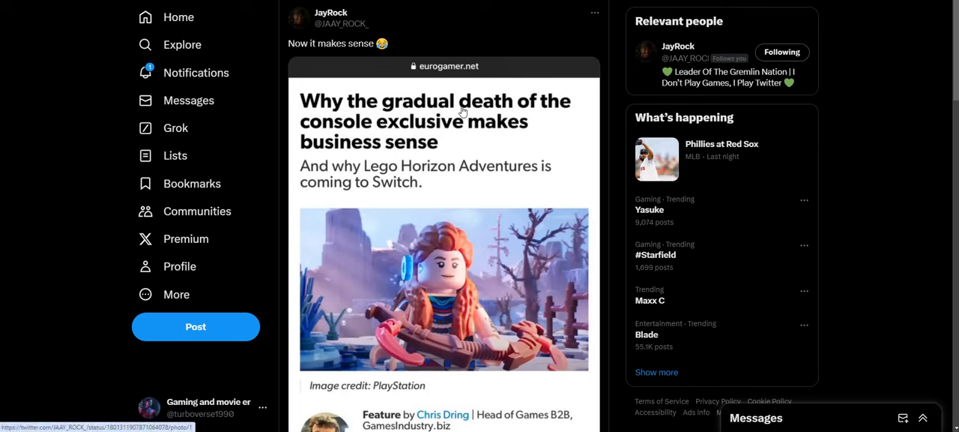
{"action": "mouse_move", "coordinate": [461, 120]}
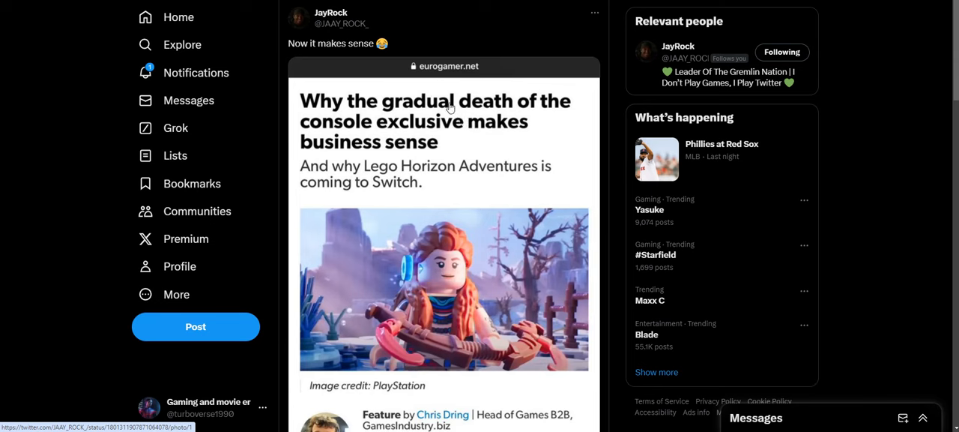
{"action": "mouse_move", "coordinate": [449, 108]}
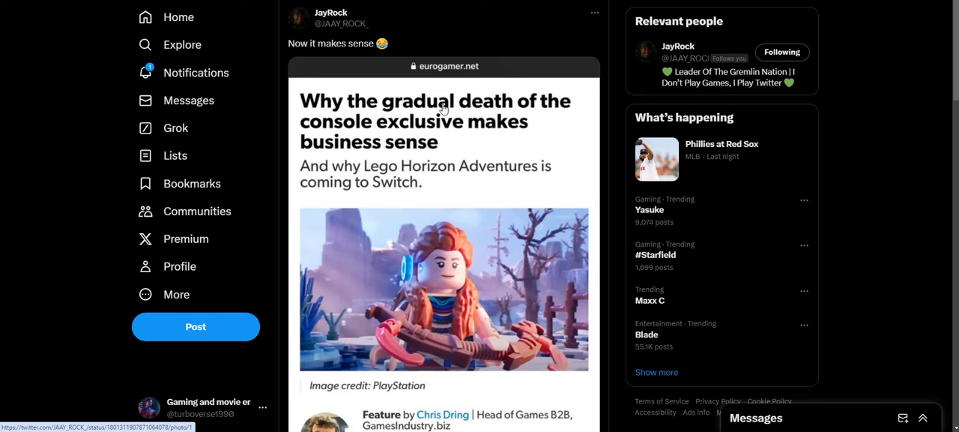
{"action": "mouse_move", "coordinate": [444, 103]}
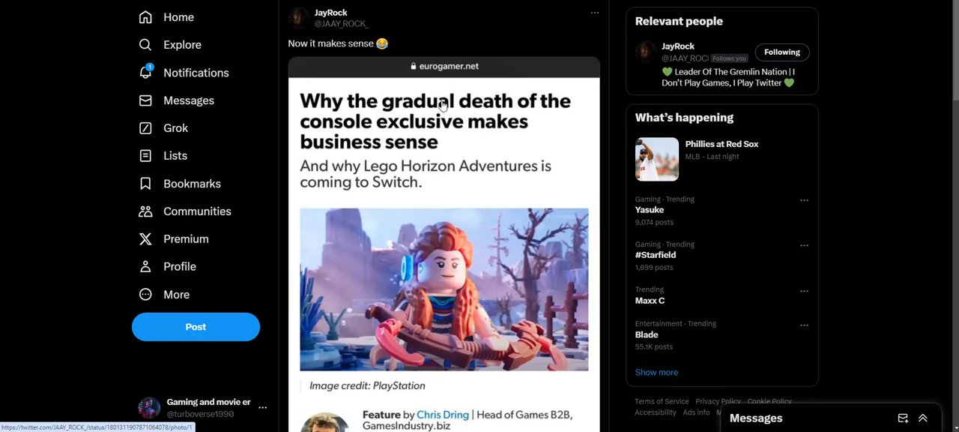
{"action": "mouse_move", "coordinate": [444, 99]}
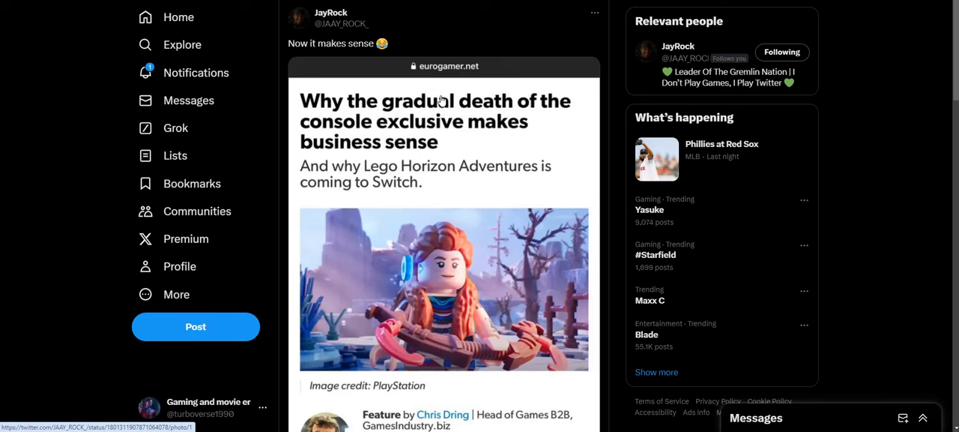
Step: Scroll down JayRock's post to the Eurogamer article card showing author, June 13, 2024 date and 83 comments
{"action": "scroll", "scroll_direction": "down", "scroll_amount": 3}
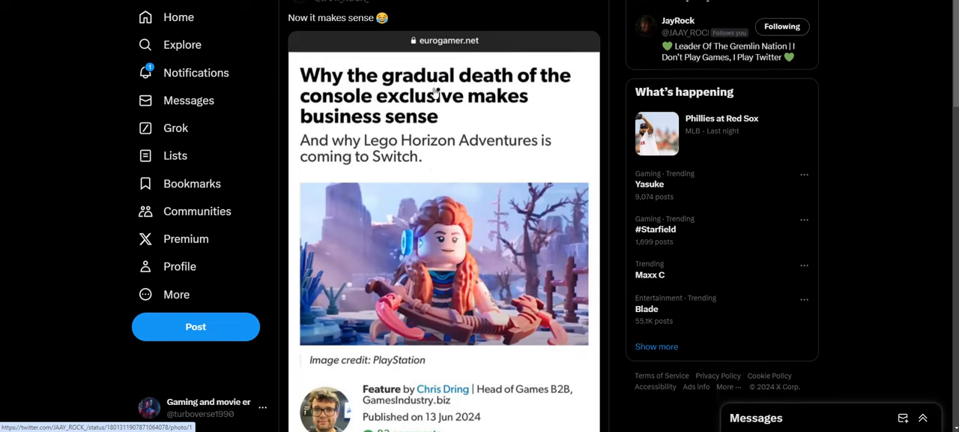
{"action": "scroll", "scroll_direction": "down", "scroll_amount": 3}
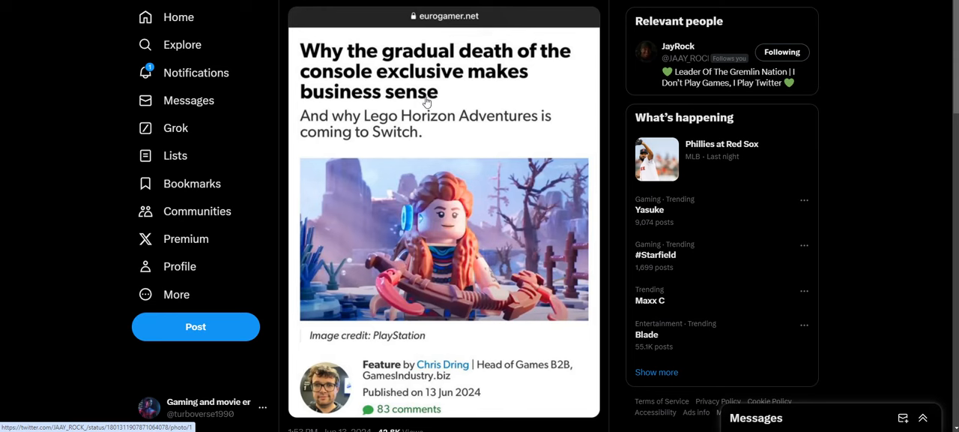
{"action": "mouse_move", "coordinate": [426, 90]}
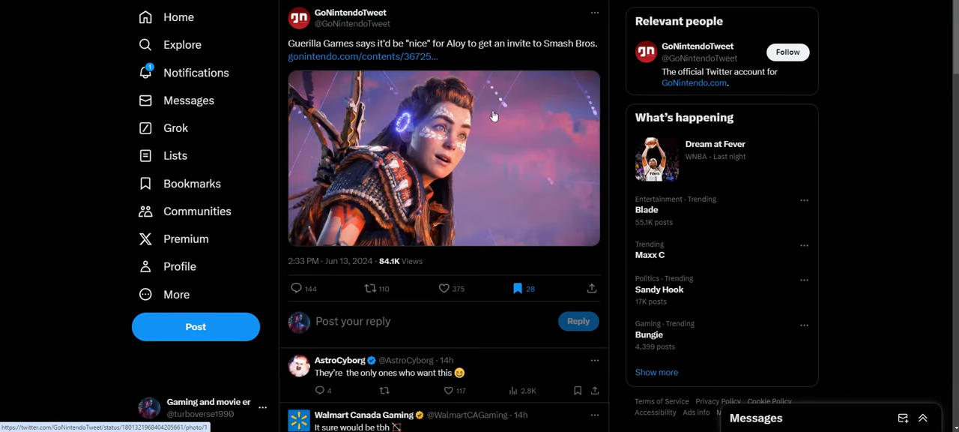
{"action": "mouse_move", "coordinate": [489, 117]}
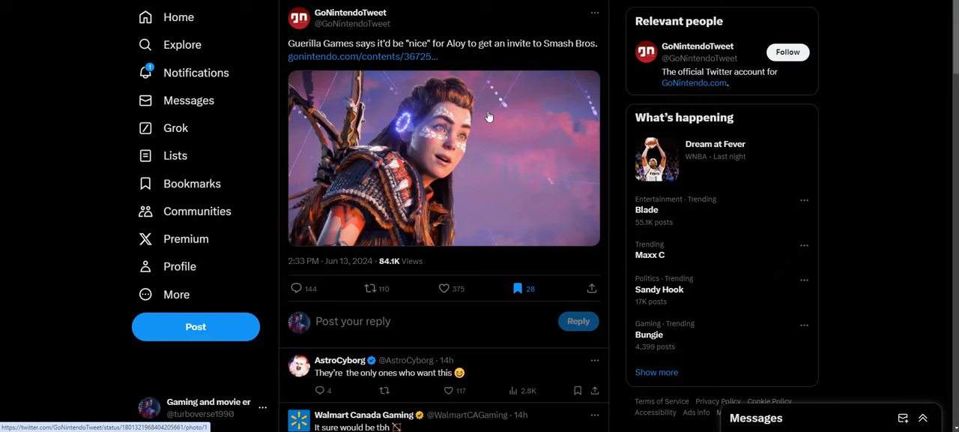
{"action": "mouse_move", "coordinate": [480, 120]}
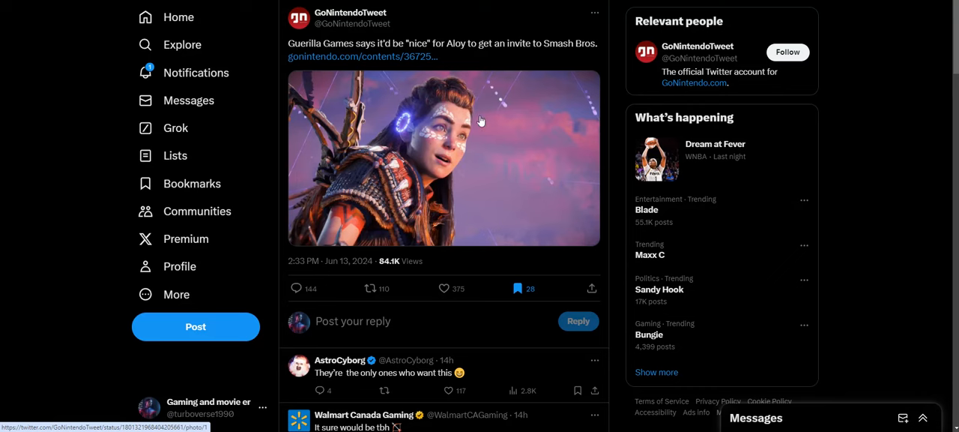
{"action": "mouse_move", "coordinate": [902, 69]}
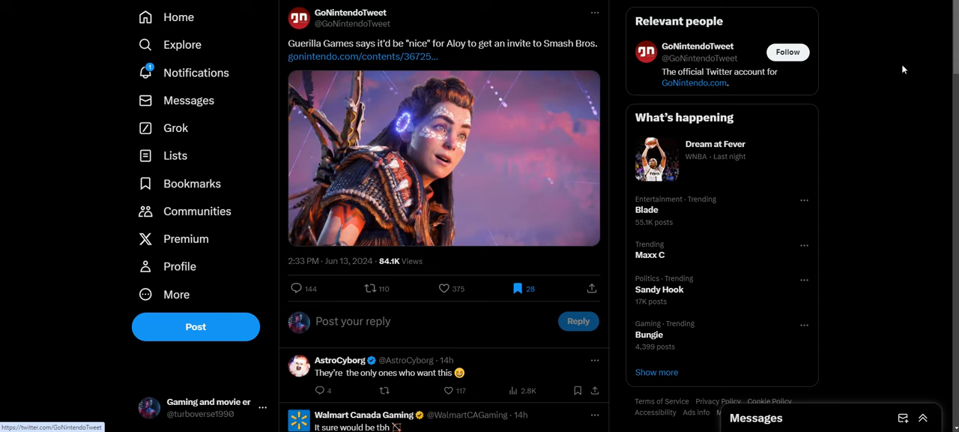
{"action": "mouse_move", "coordinate": [905, 66]}
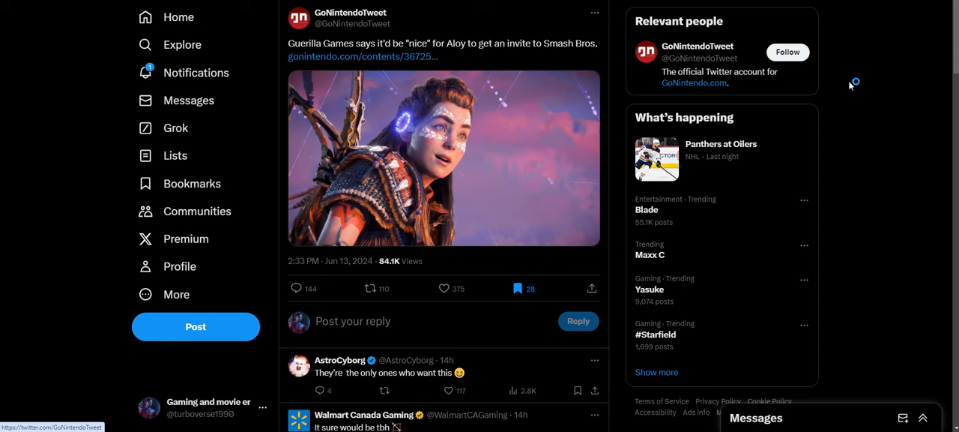
{"action": "mouse_move", "coordinate": [850, 84]}
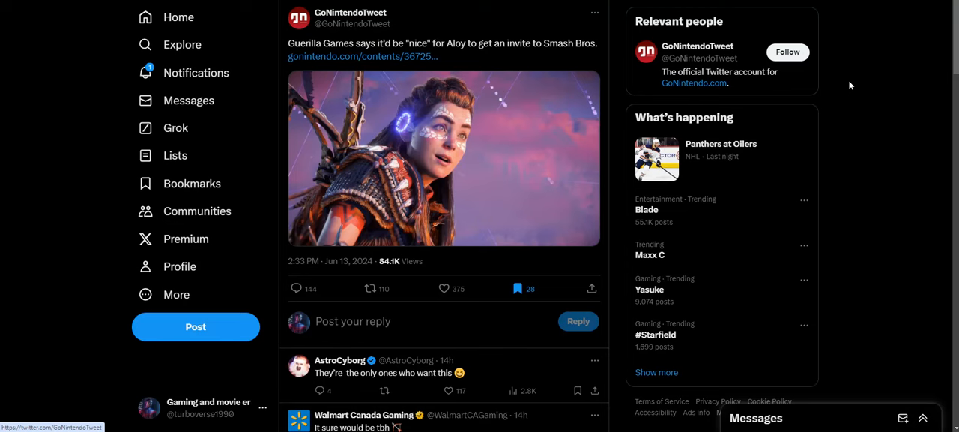
{"action": "mouse_move", "coordinate": [851, 81]}
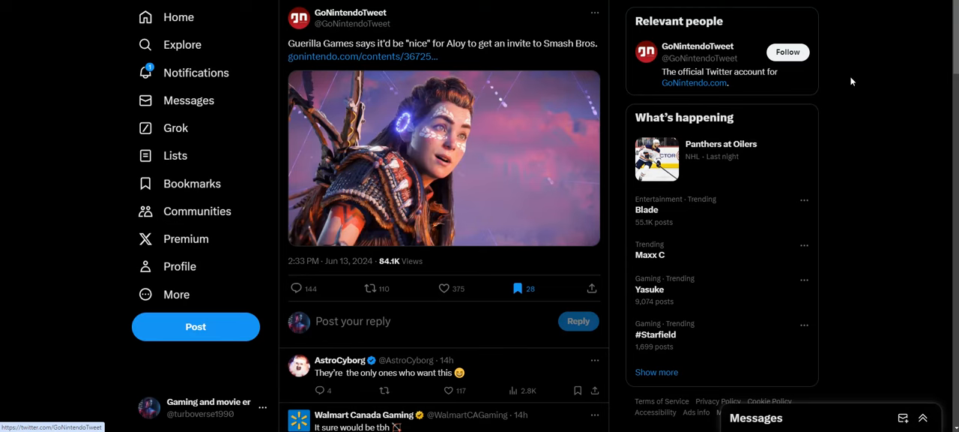
{"action": "mouse_move", "coordinate": [853, 78]}
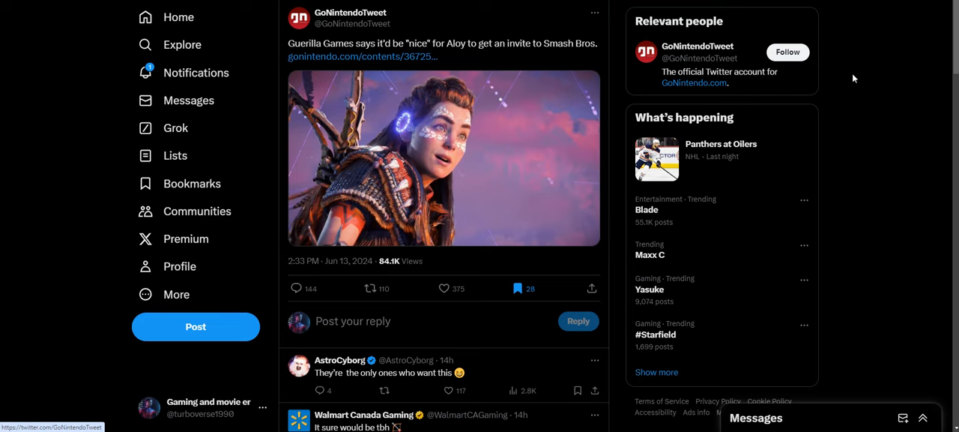
Step: Scroll down to the replies from AstroCyborg, Walmart Canada Gaming and others
{"action": "scroll", "scroll_direction": "down", "scroll_amount": 3}
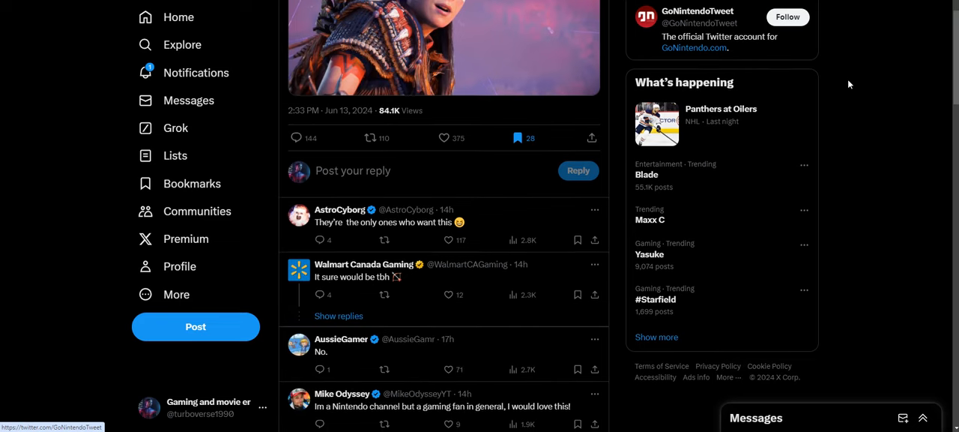
Step: Scroll down through the early replies and GIFs under the Aloy Smash Bros. post
{"action": "scroll", "scroll_direction": "down", "scroll_amount": 3}
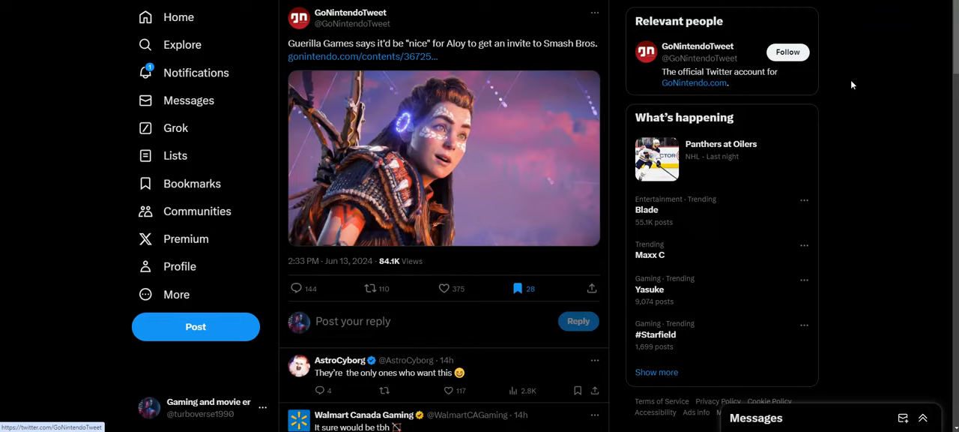
{"action": "scroll", "scroll_direction": "down", "scroll_amount": 3}
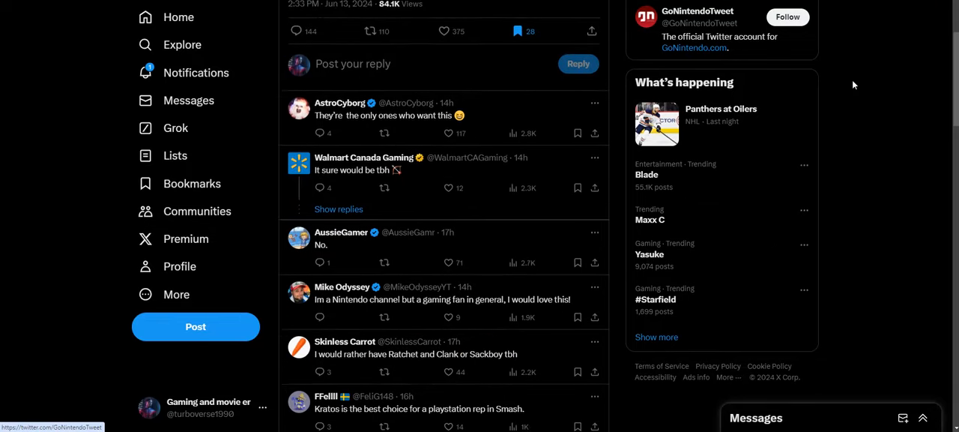
{"action": "scroll", "scroll_direction": "down", "scroll_amount": 3}
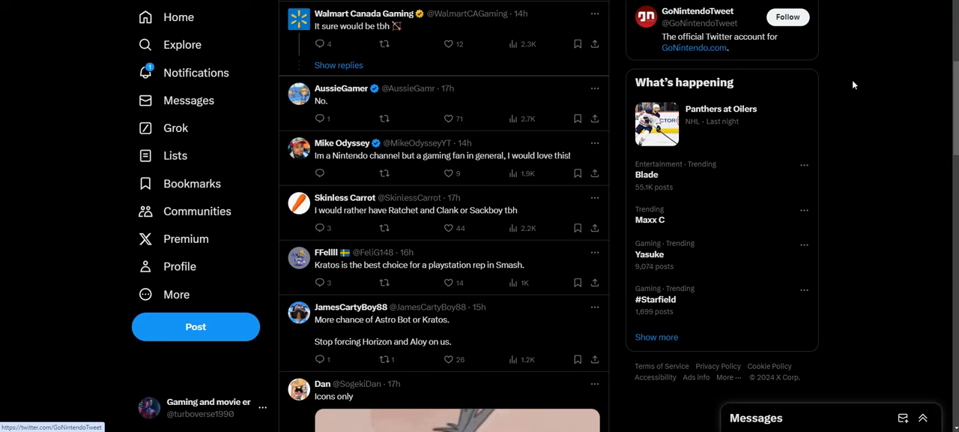
{"action": "scroll", "scroll_direction": "down", "scroll_amount": 3}
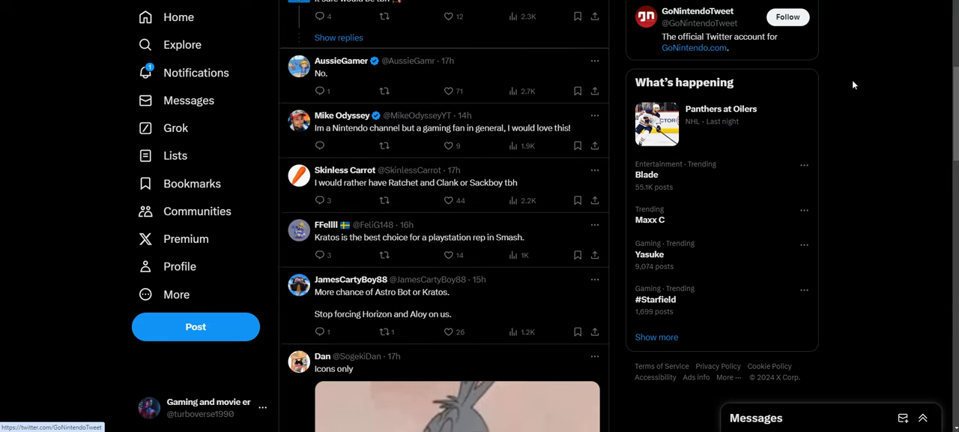
{"action": "scroll", "scroll_direction": "down", "scroll_amount": 3}
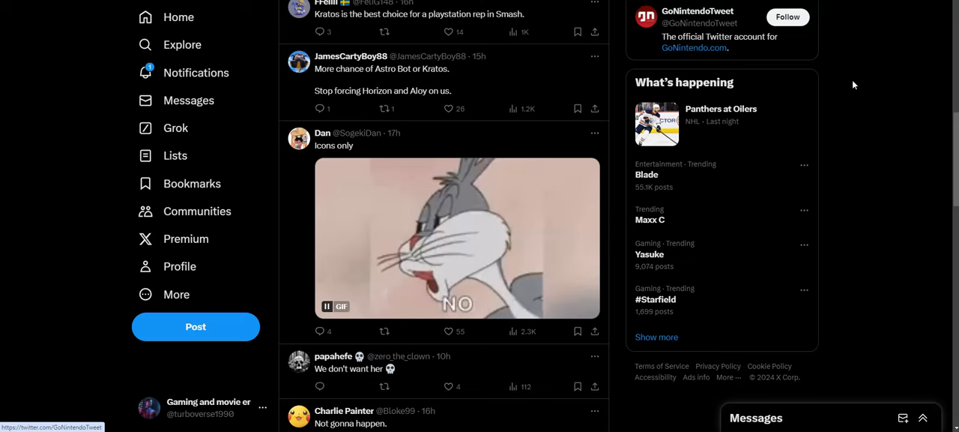
{"action": "scroll", "scroll_direction": "down", "scroll_amount": 3}
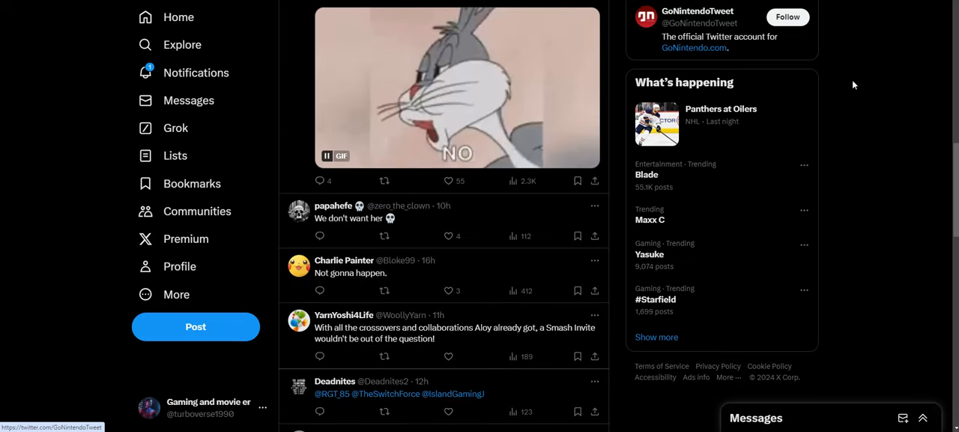
{"action": "scroll", "scroll_direction": "down", "scroll_amount": 3}
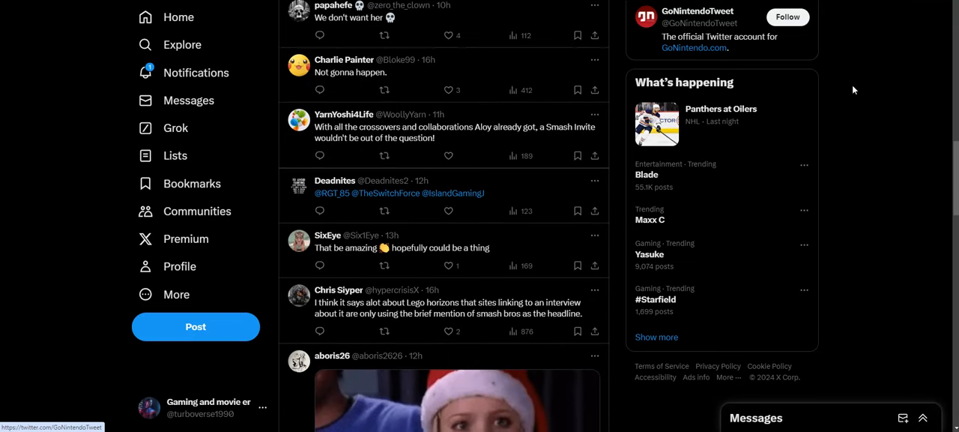
{"action": "scroll", "scroll_direction": "down", "scroll_amount": 3}
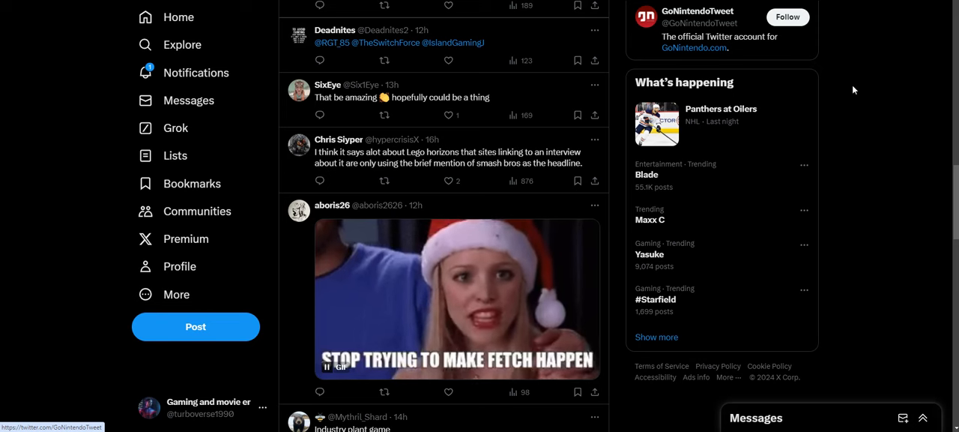
{"action": "mouse_move", "coordinate": [839, 141]}
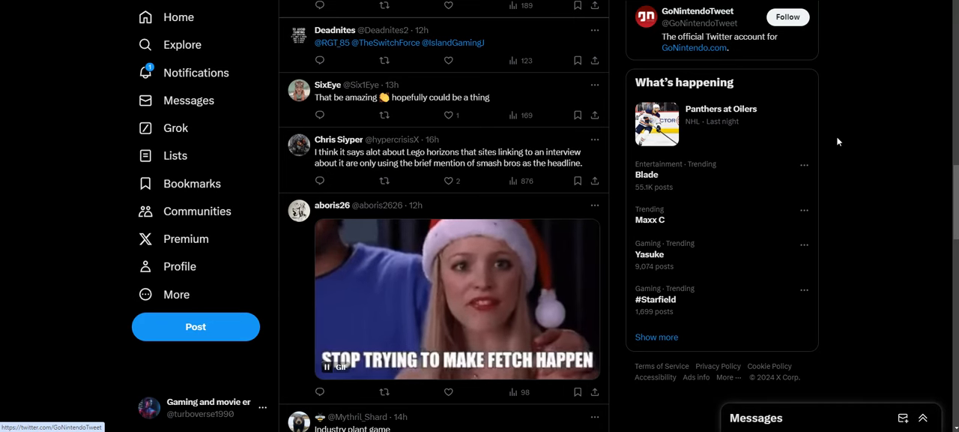
{"action": "scroll", "scroll_direction": "down", "scroll_amount": 3}
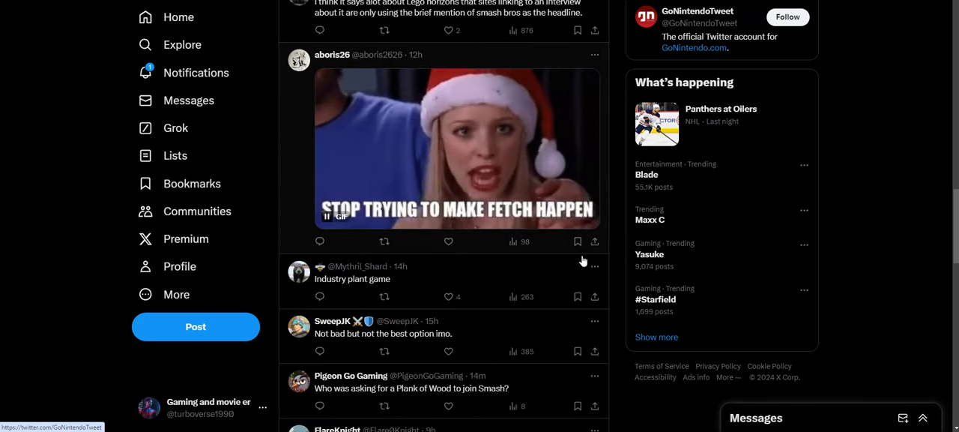
{"action": "scroll", "scroll_direction": "down", "scroll_amount": 3}
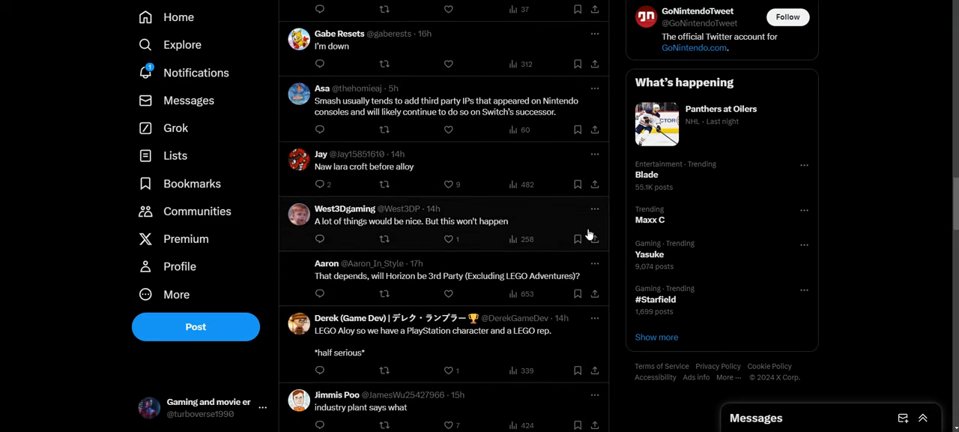
{"action": "scroll", "scroll_direction": "down", "scroll_amount": 3}
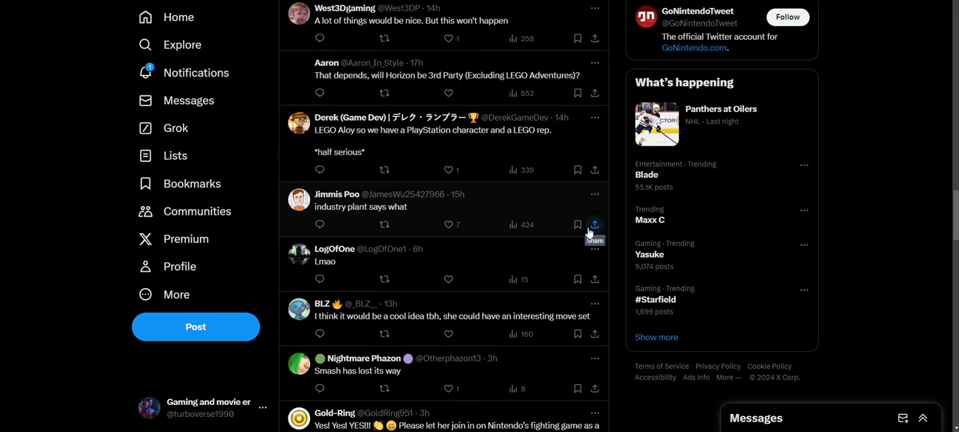
{"action": "mouse_move", "coordinate": [591, 225]}
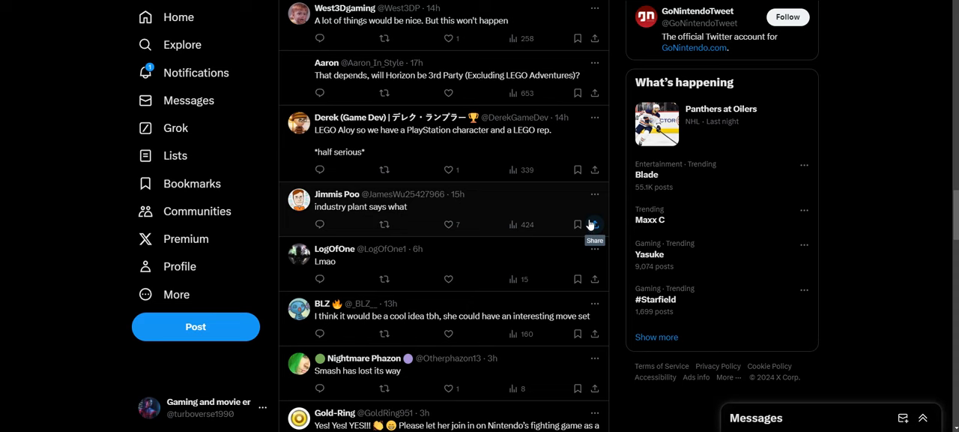
Step: Continue down to the replies debating Aloy in a Nintendo game and BLACK DYNAMITE's frog-in-pot 'Haha' reply
{"action": "scroll", "scroll_direction": "down", "scroll_amount": 3}
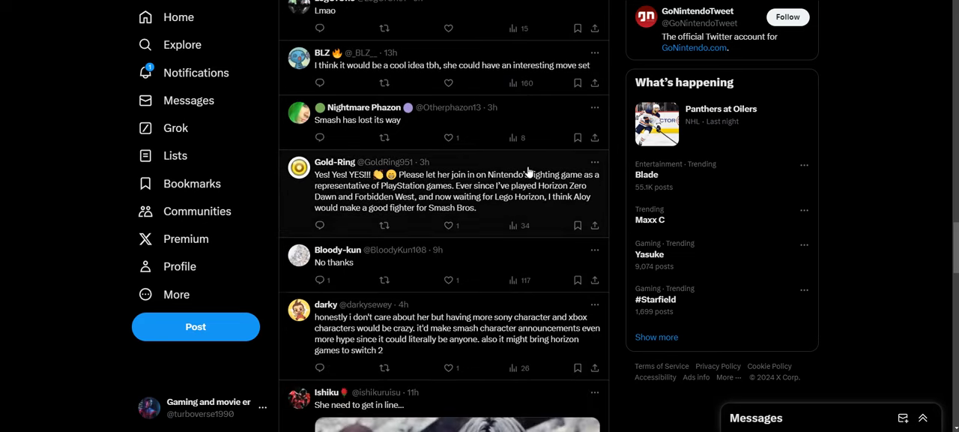
{"action": "scroll", "scroll_direction": "down", "scroll_amount": 3}
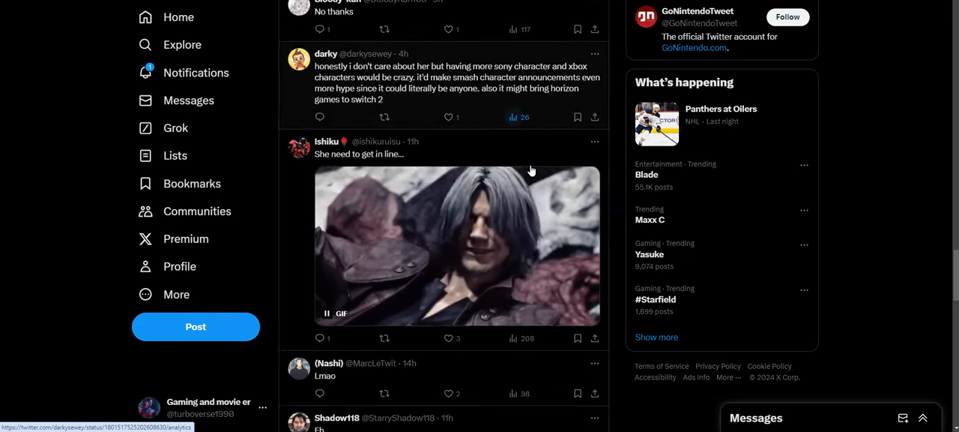
{"action": "scroll", "scroll_direction": "down", "scroll_amount": 3}
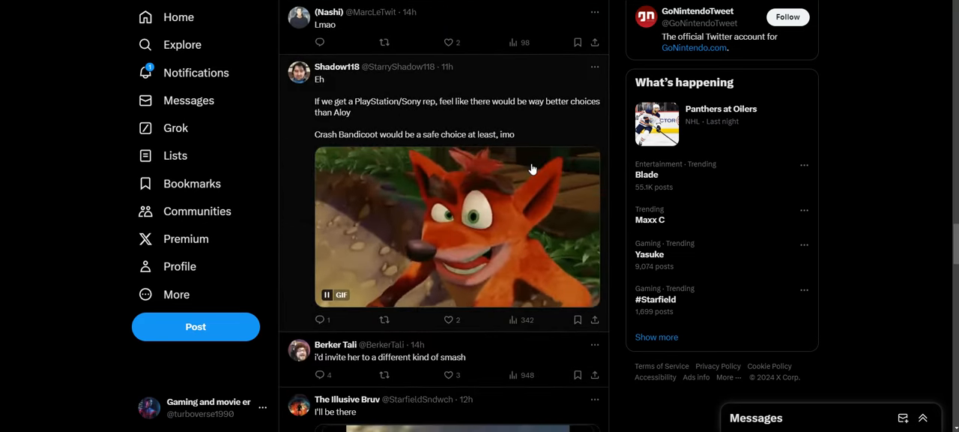
{"action": "mouse_move", "coordinate": [431, 125]}
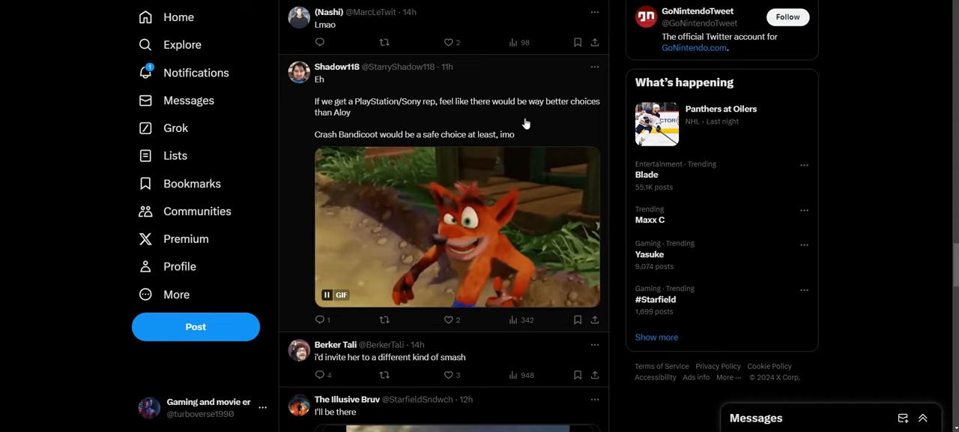
{"action": "scroll", "scroll_direction": "down", "scroll_amount": 3}
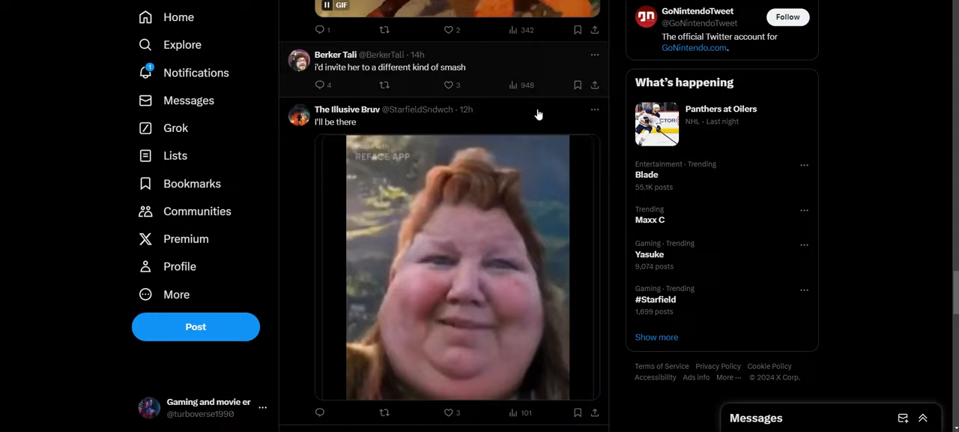
{"action": "scroll", "scroll_direction": "down", "scroll_amount": 3}
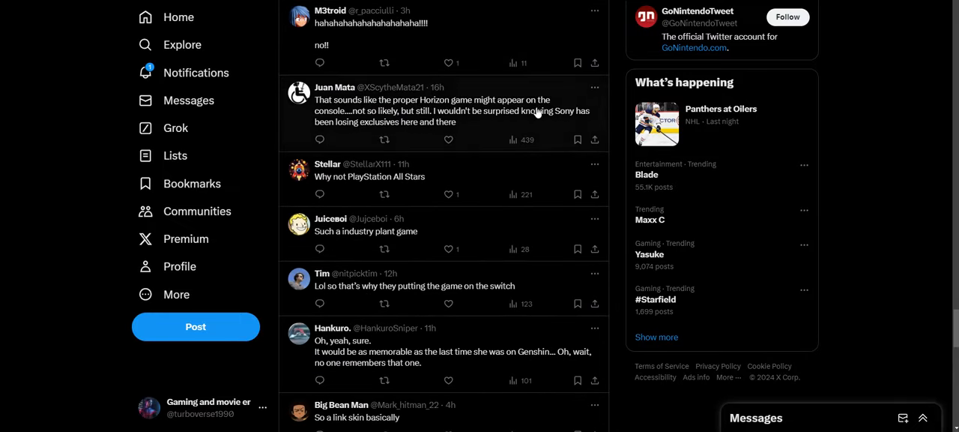
{"action": "scroll", "scroll_direction": "down", "scroll_amount": 3}
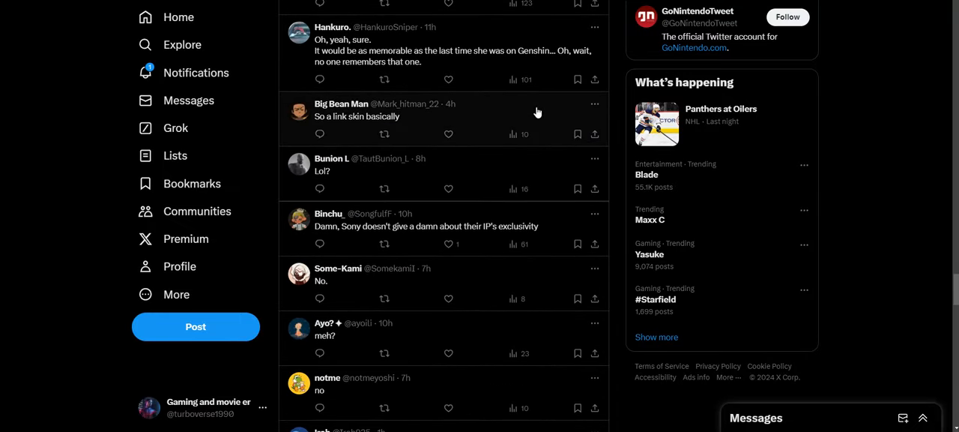
{"action": "scroll", "scroll_direction": "down", "scroll_amount": 3}
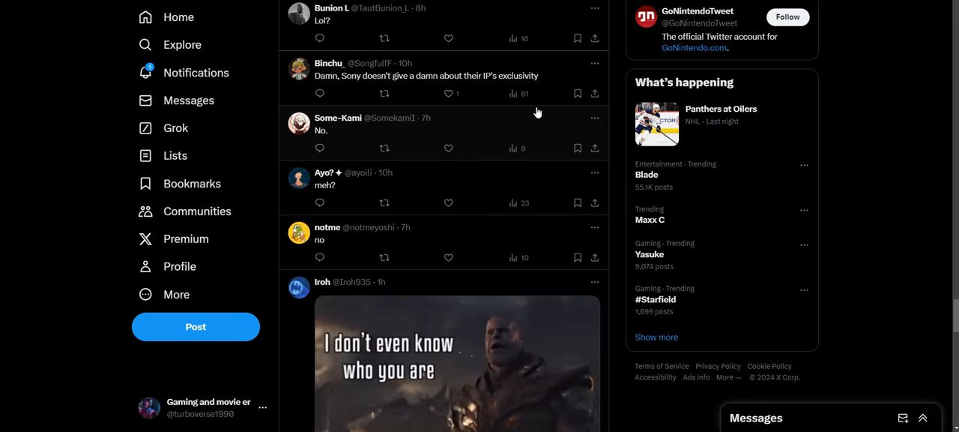
{"action": "mouse_move", "coordinate": [565, 116]}
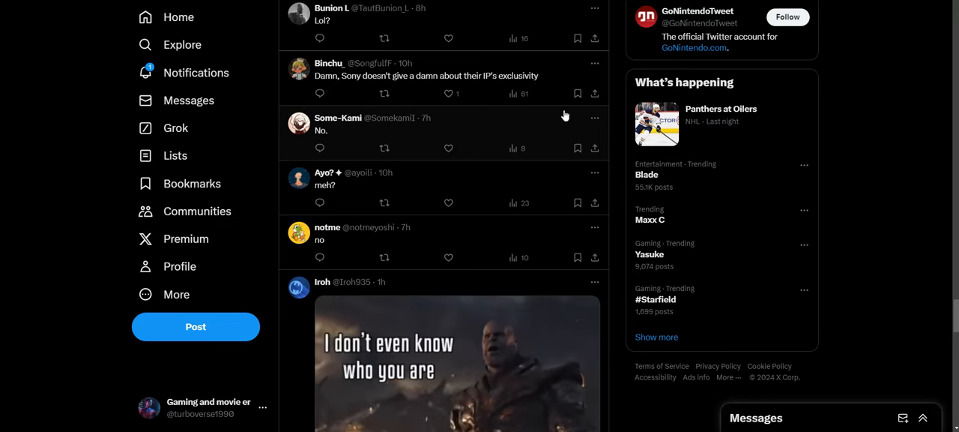
{"action": "scroll", "scroll_direction": "down", "scroll_amount": 3}
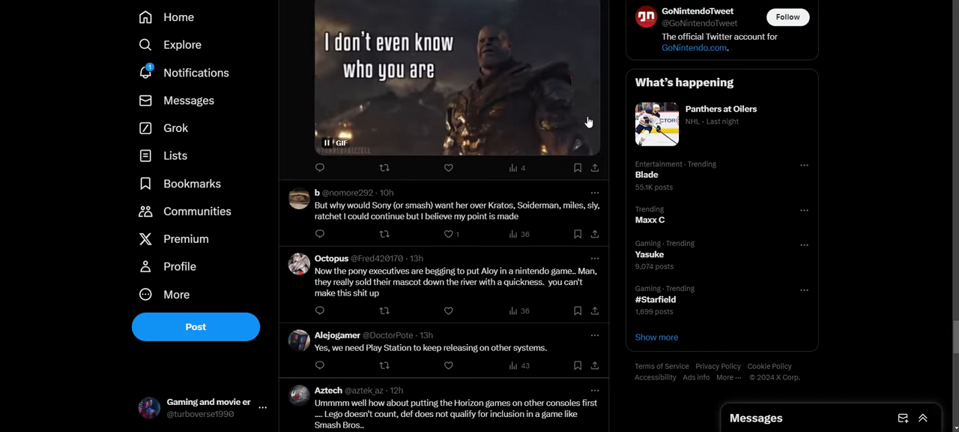
{"action": "scroll", "scroll_direction": "down", "scroll_amount": 3}
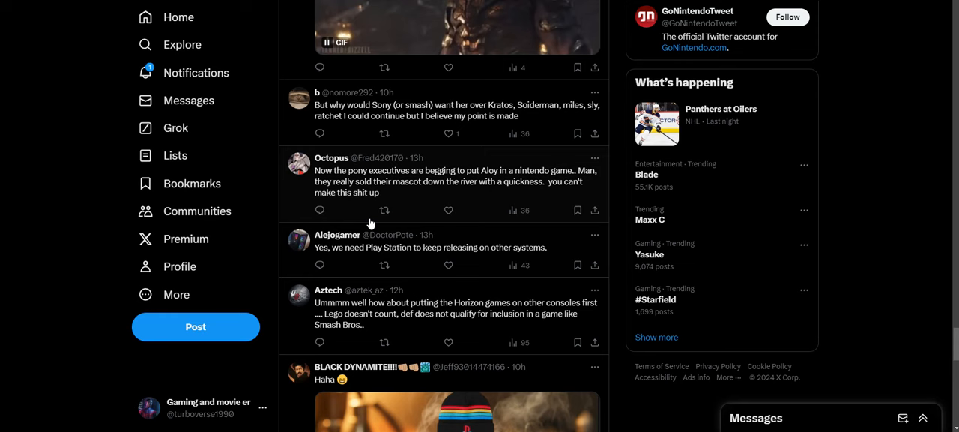
{"action": "mouse_move", "coordinate": [448, 187]}
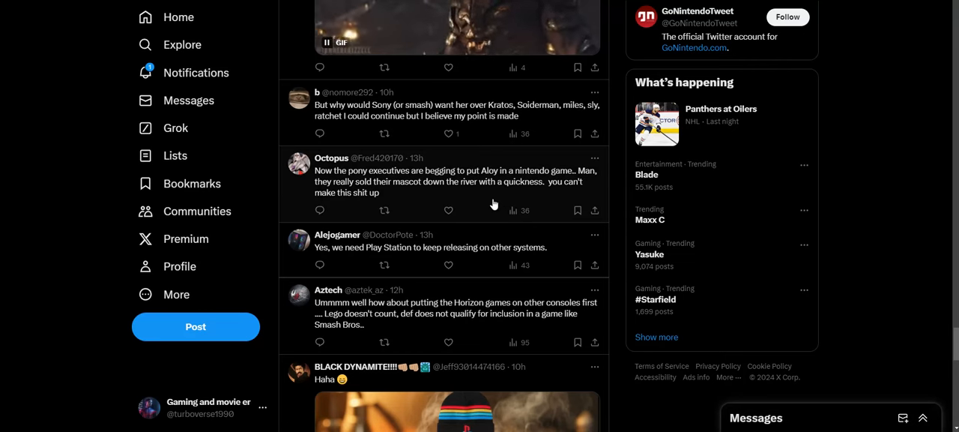
{"action": "mouse_move", "coordinate": [489, 177]}
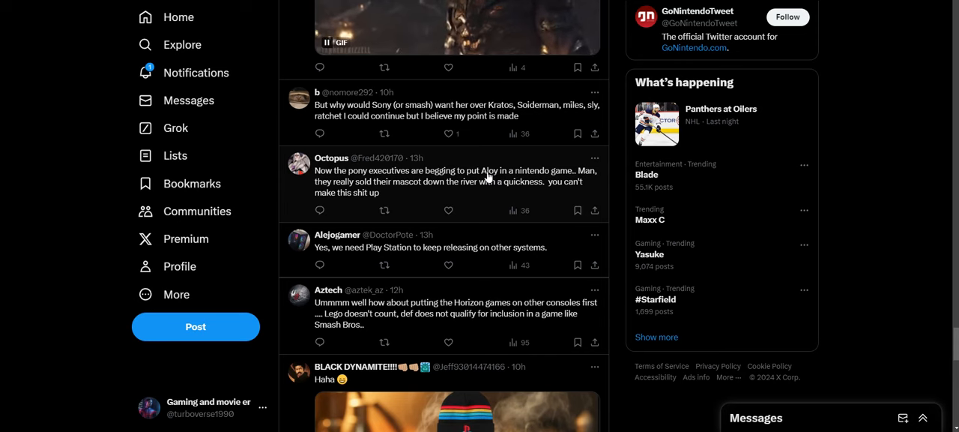
{"action": "mouse_move", "coordinate": [501, 186]}
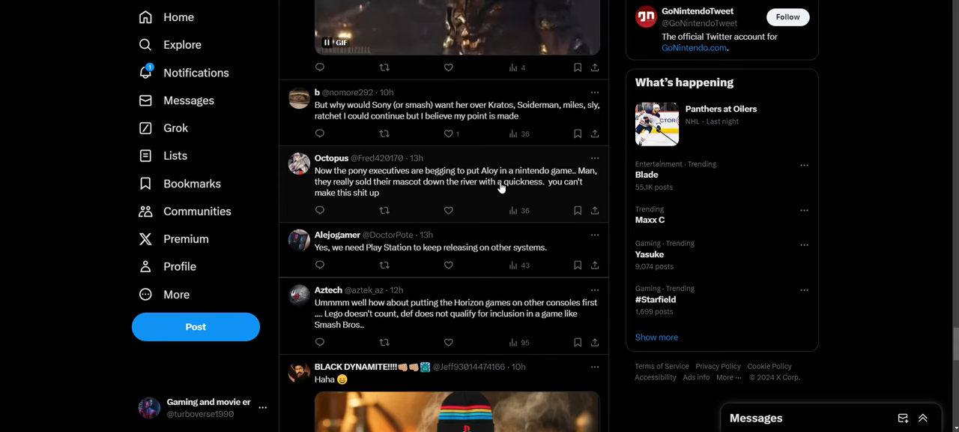
{"action": "mouse_move", "coordinate": [499, 186]}
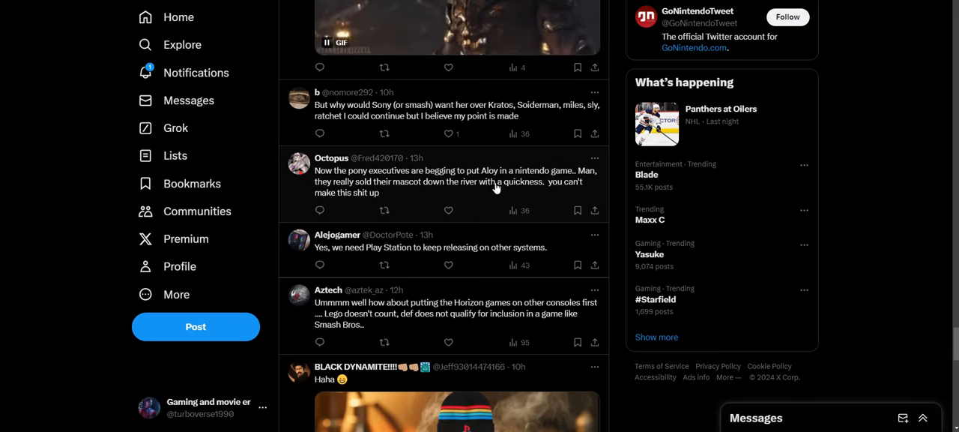
{"action": "mouse_move", "coordinate": [509, 177]}
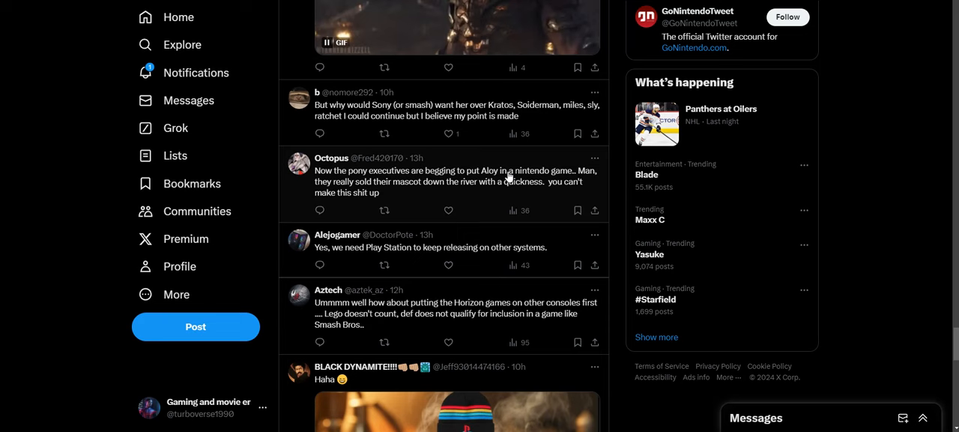
{"action": "scroll", "scroll_direction": "down", "scroll_amount": 3}
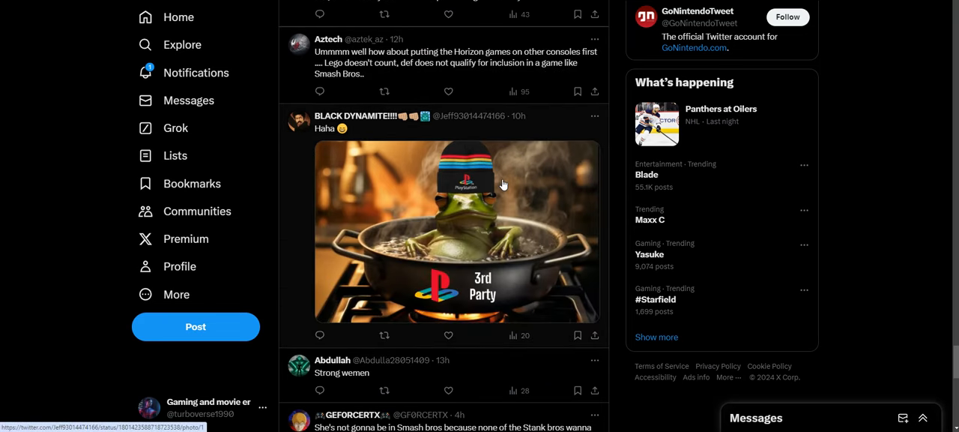
{"action": "scroll", "scroll_direction": "down", "scroll_amount": 3}
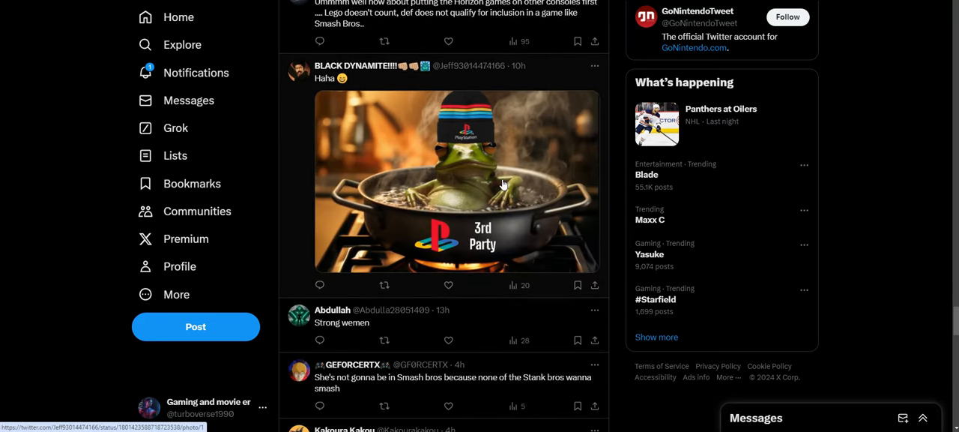
{"action": "mouse_move", "coordinate": [501, 180]}
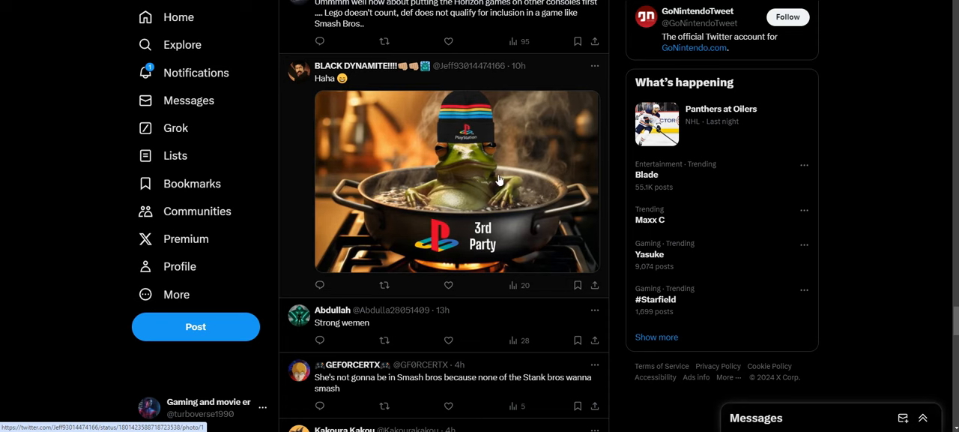
{"action": "mouse_move", "coordinate": [489, 249]}
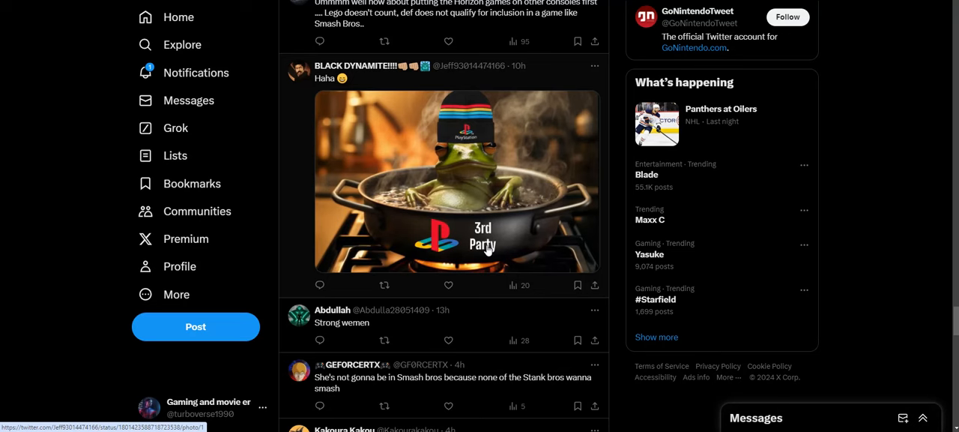
{"action": "mouse_move", "coordinate": [471, 238]}
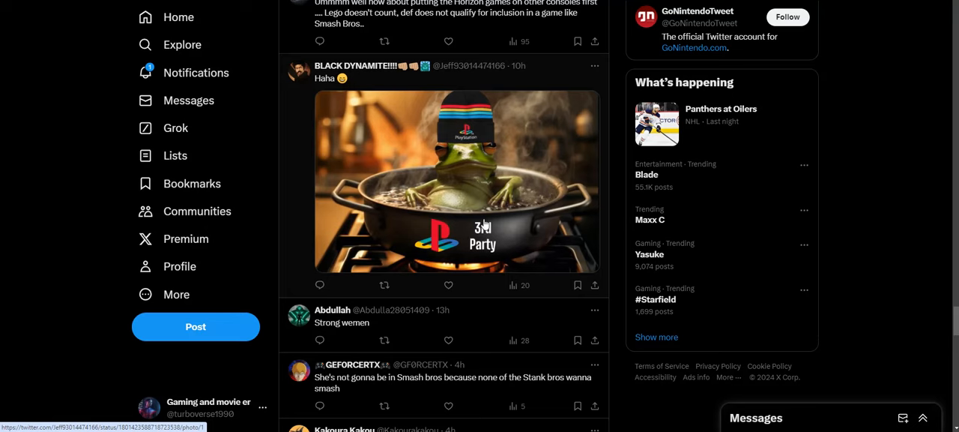
{"action": "scroll", "scroll_direction": "down", "scroll_amount": 3}
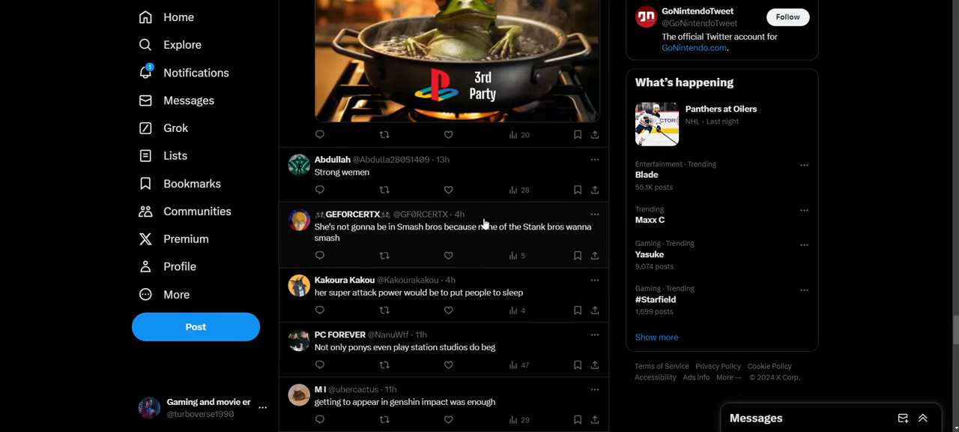
{"action": "scroll", "scroll_direction": "down", "scroll_amount": 3}
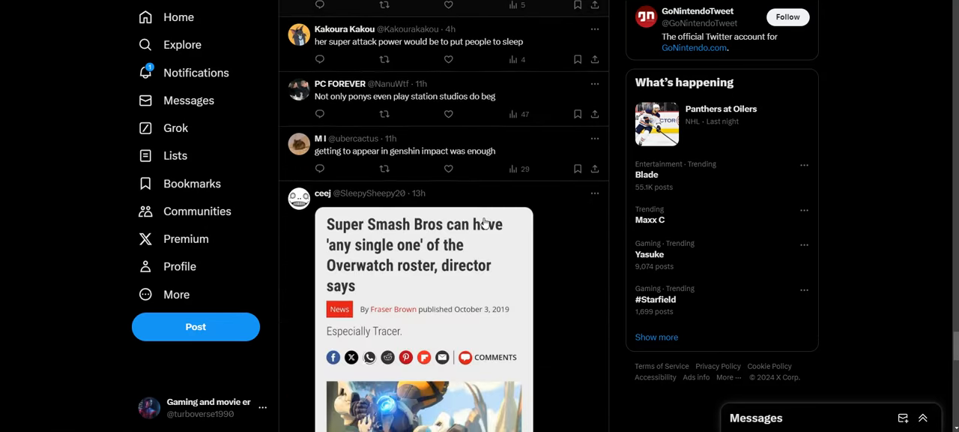
{"action": "scroll", "scroll_direction": "down", "scroll_amount": 3}
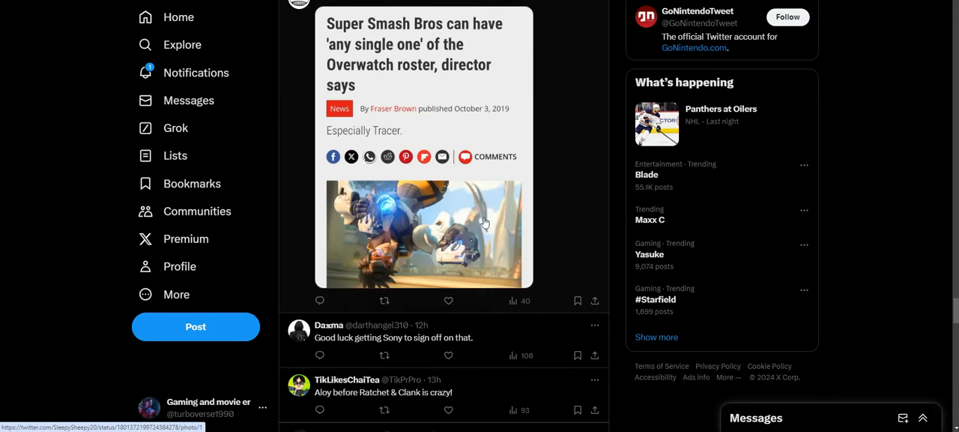
{"action": "scroll", "scroll_direction": "down", "scroll_amount": 3}
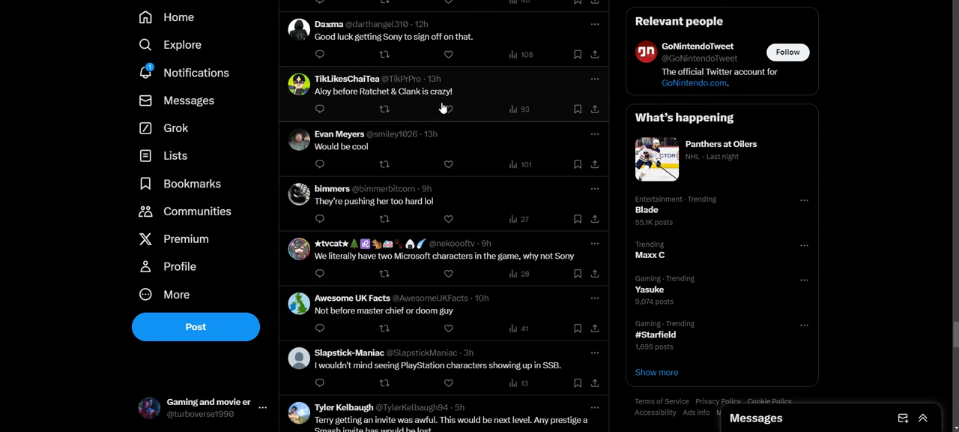
{"action": "mouse_move", "coordinate": [466, 99]}
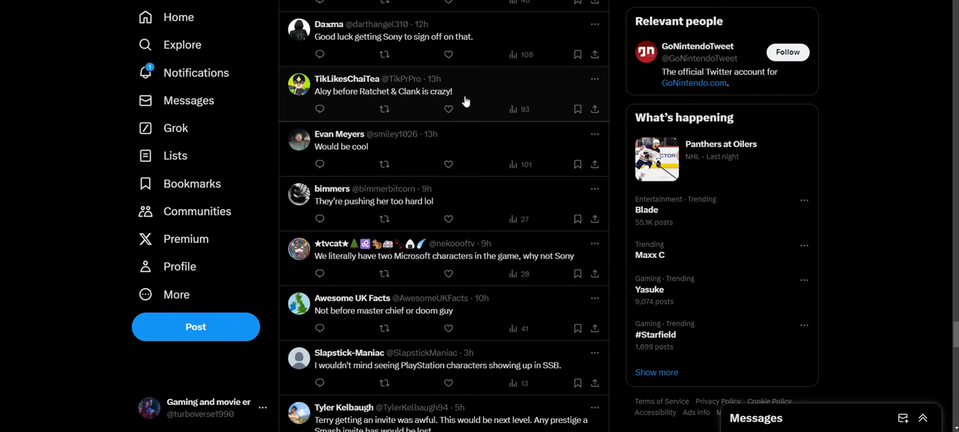
{"action": "scroll", "scroll_direction": "down", "scroll_amount": 3}
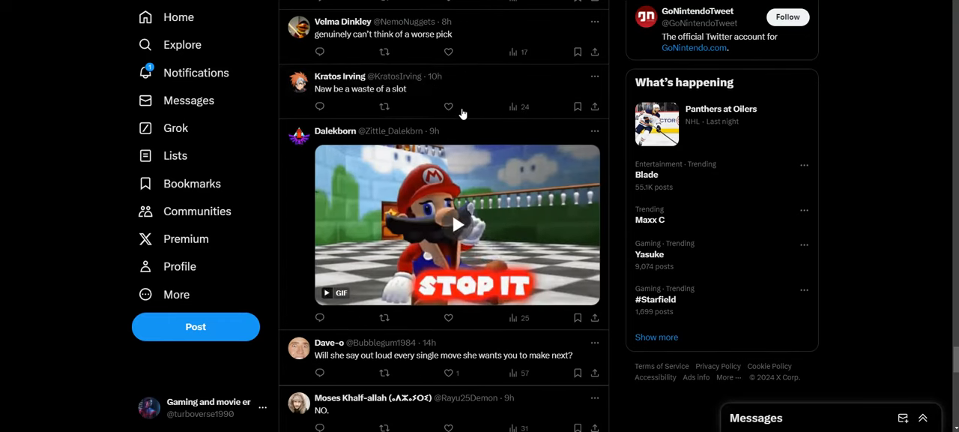
Step: Open the VGC journalist's post on Lego Horizon Adventures on Switch being 'a natural fit' and scroll into it
{"action": "left_click", "coordinate": [457, 225]}
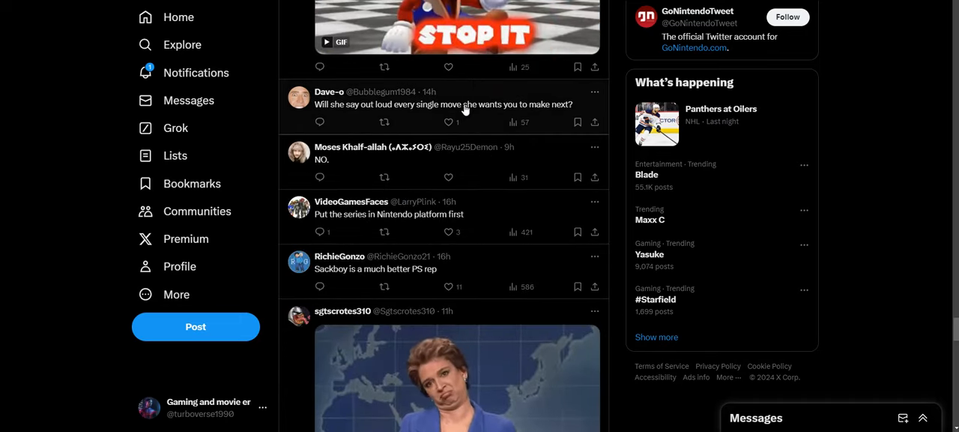
{"action": "scroll", "scroll_direction": "down", "scroll_amount": 3}
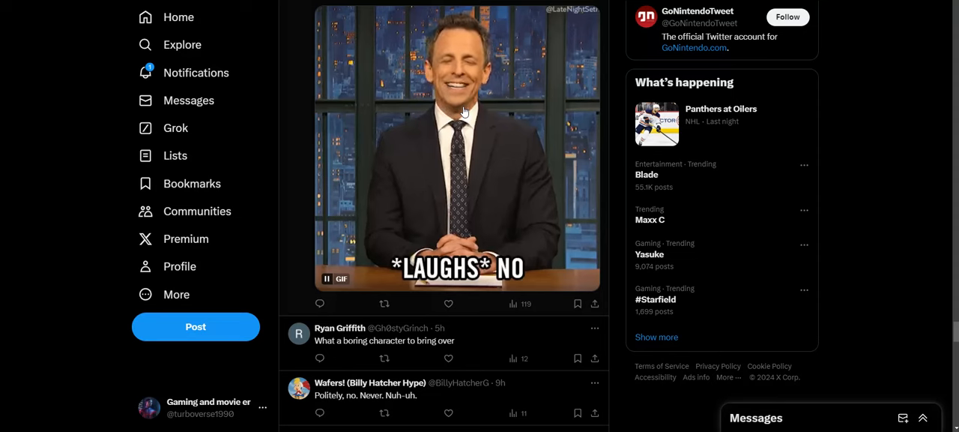
{"action": "scroll", "scroll_direction": "down", "scroll_amount": 3}
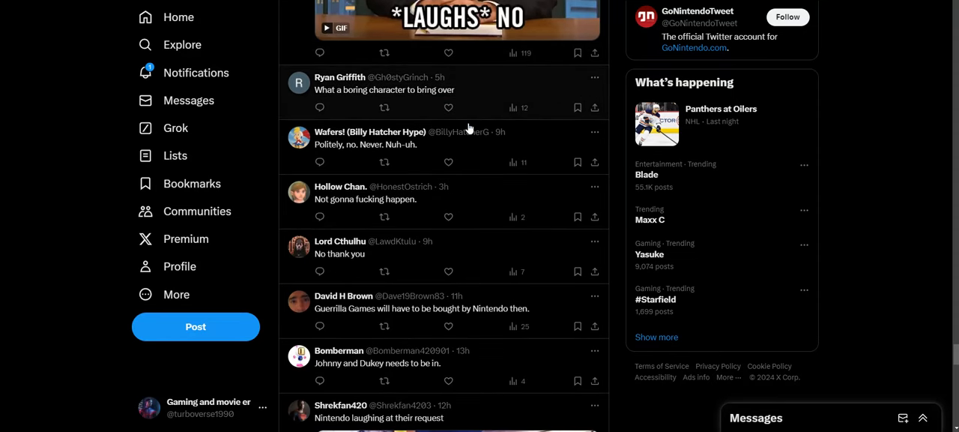
{"action": "mouse_move", "coordinate": [414, 147]}
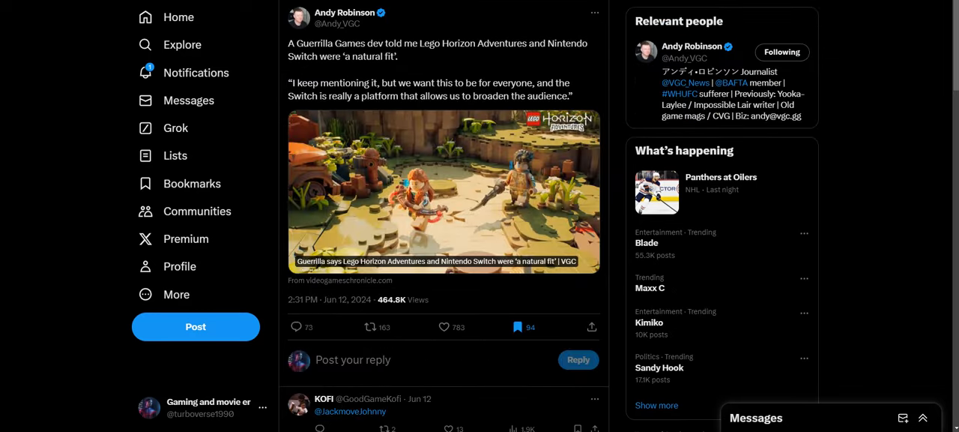
Step: Scroll down through the first stretch of replies under the 'natural fit' post
{"action": "scroll", "scroll_direction": "down", "scroll_amount": 3}
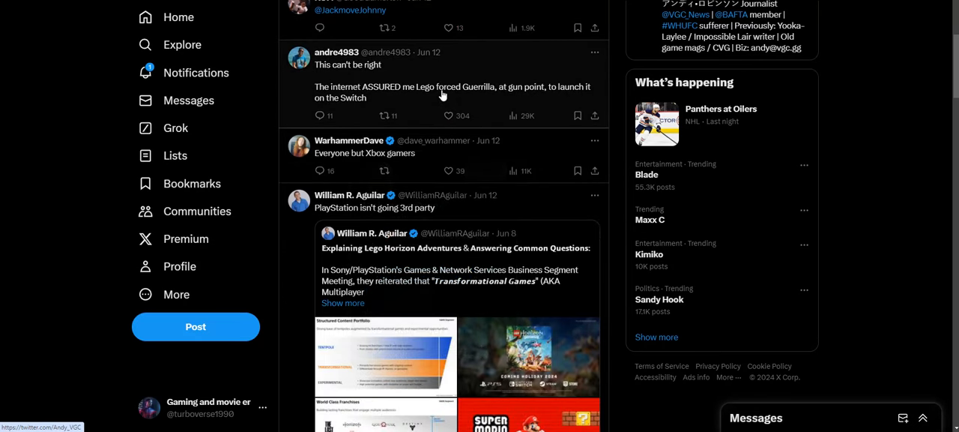
{"action": "mouse_move", "coordinate": [397, 93]}
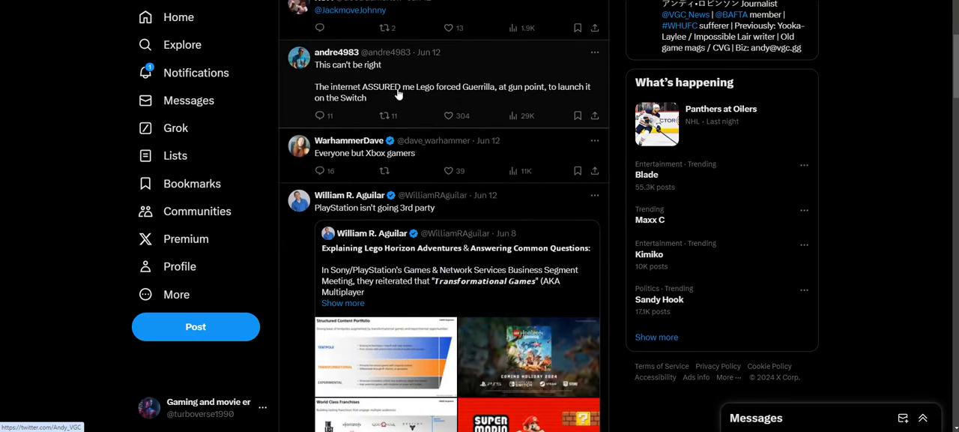
{"action": "mouse_move", "coordinate": [476, 93]}
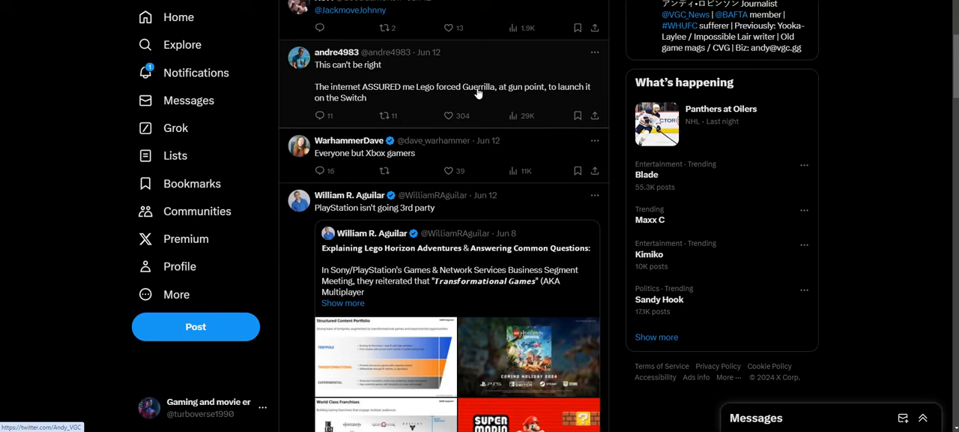
{"action": "mouse_move", "coordinate": [462, 96]}
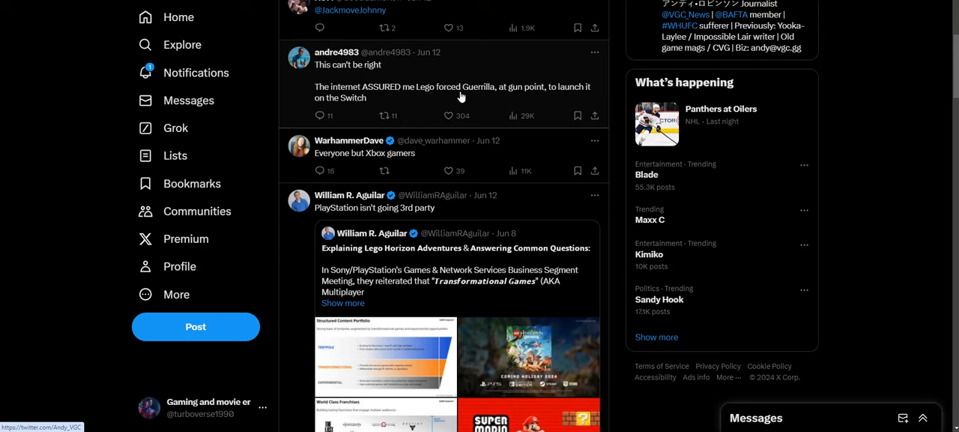
{"action": "mouse_move", "coordinate": [431, 96]}
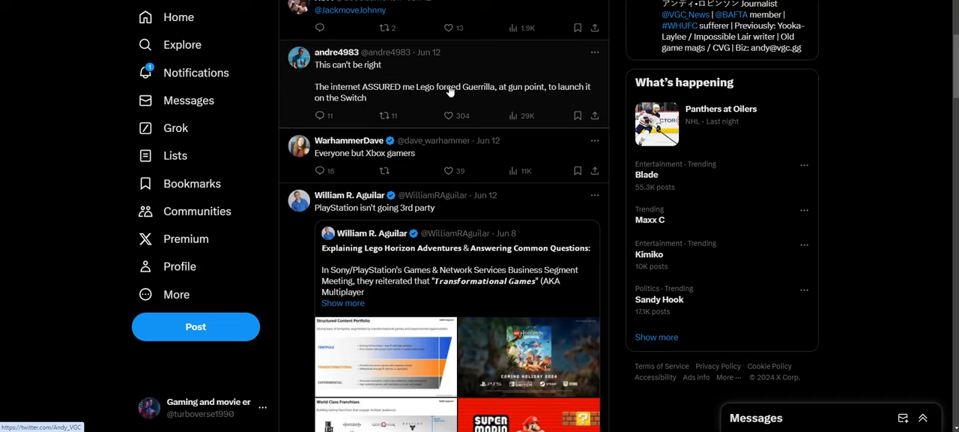
{"action": "mouse_move", "coordinate": [433, 82]}
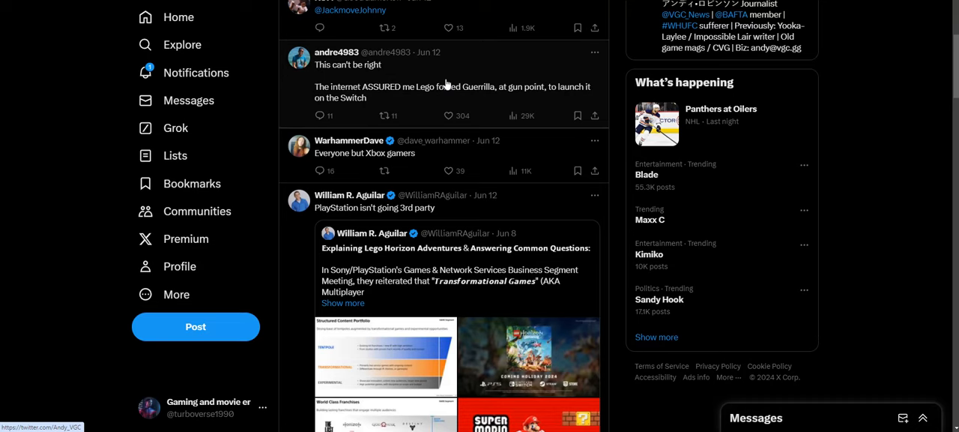
{"action": "scroll", "scroll_direction": "down", "scroll_amount": 3}
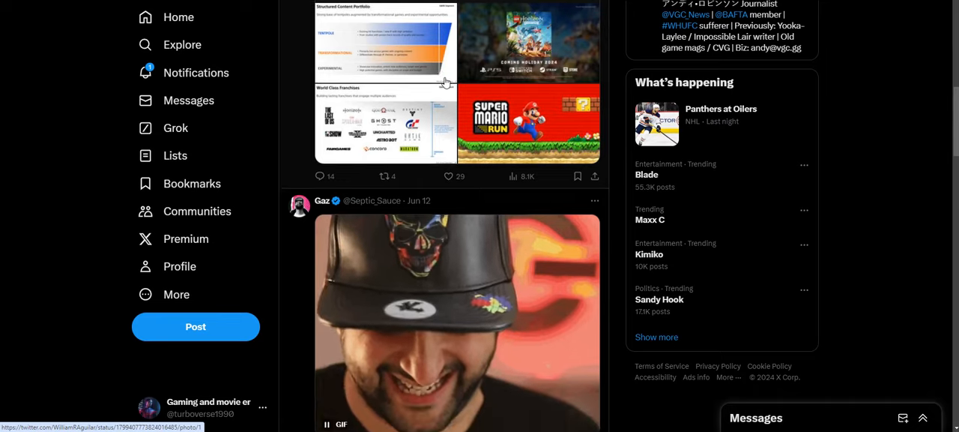
{"action": "scroll", "scroll_direction": "down", "scroll_amount": 3}
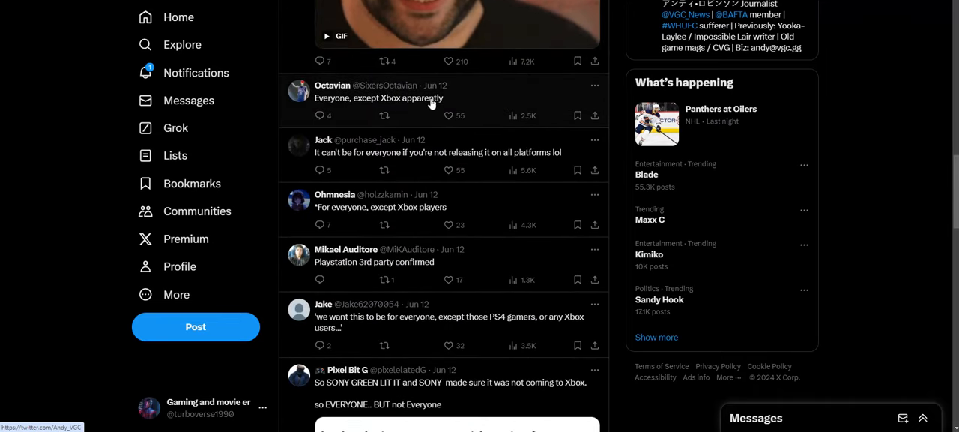
{"action": "mouse_move", "coordinate": [952, 204]}
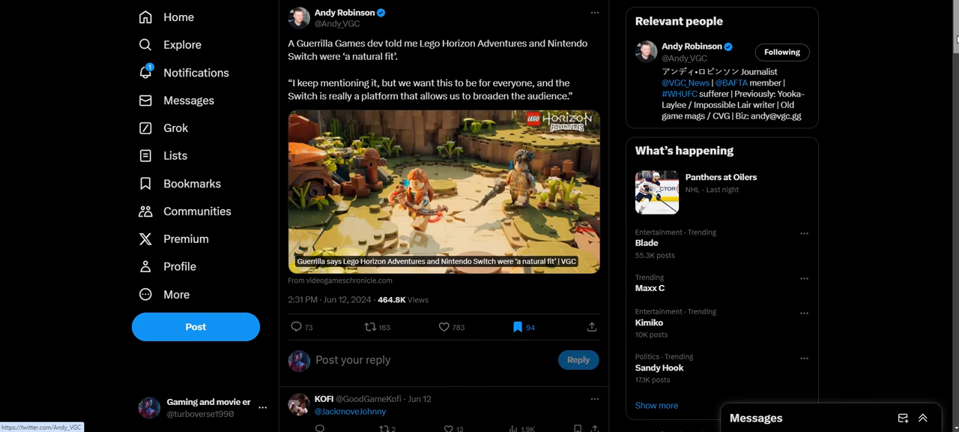
{"action": "scroll", "scroll_direction": "down", "scroll_amount": 3}
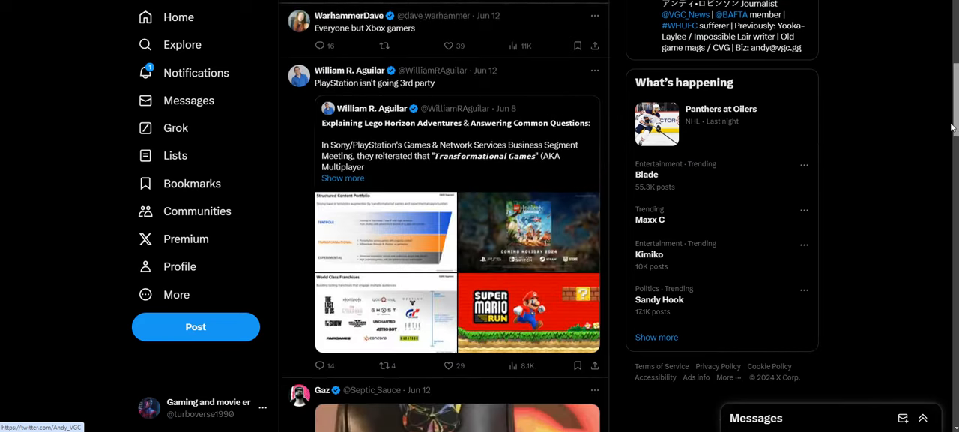
{"action": "scroll", "scroll_direction": "down", "scroll_amount": 3}
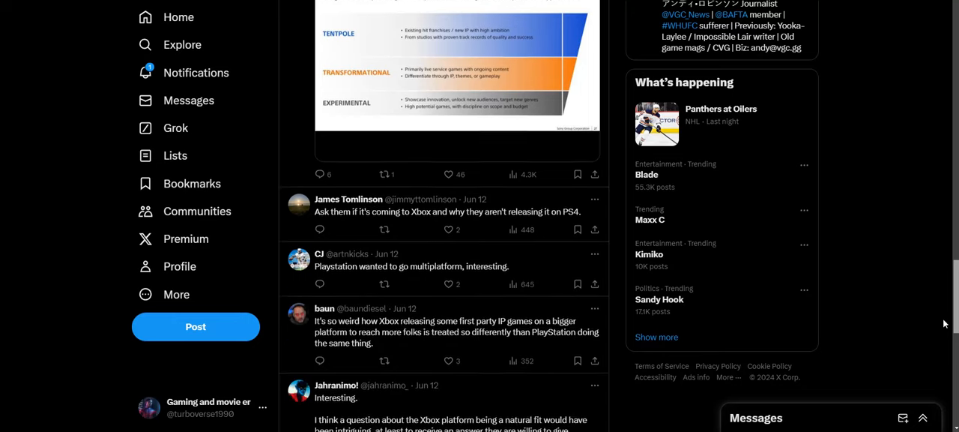
{"action": "scroll", "scroll_direction": "down", "scroll_amount": 3}
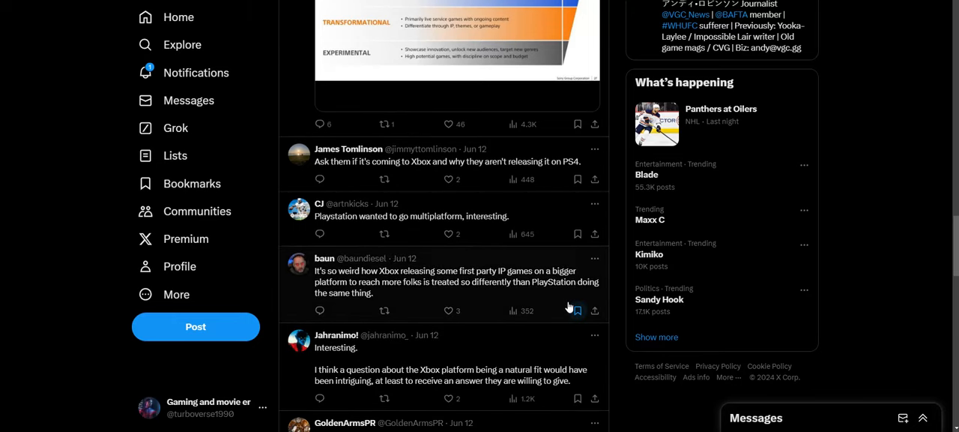
{"action": "scroll", "scroll_direction": "down", "scroll_amount": 3}
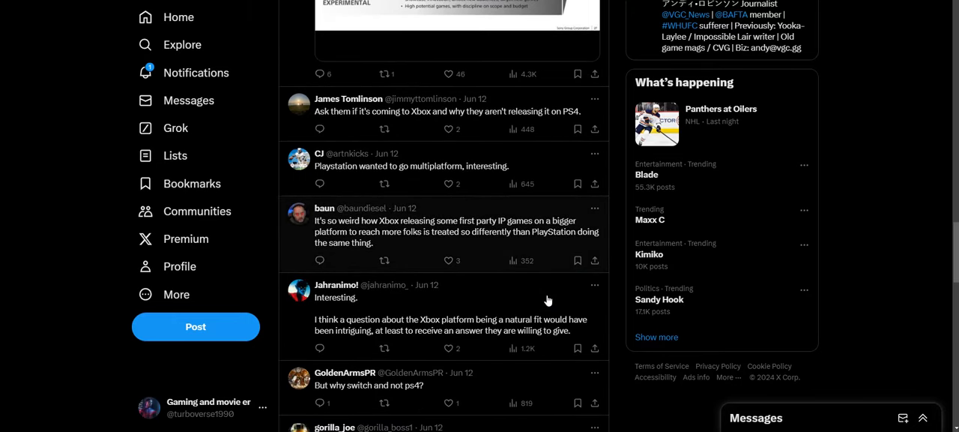
{"action": "mouse_move", "coordinate": [408, 282]}
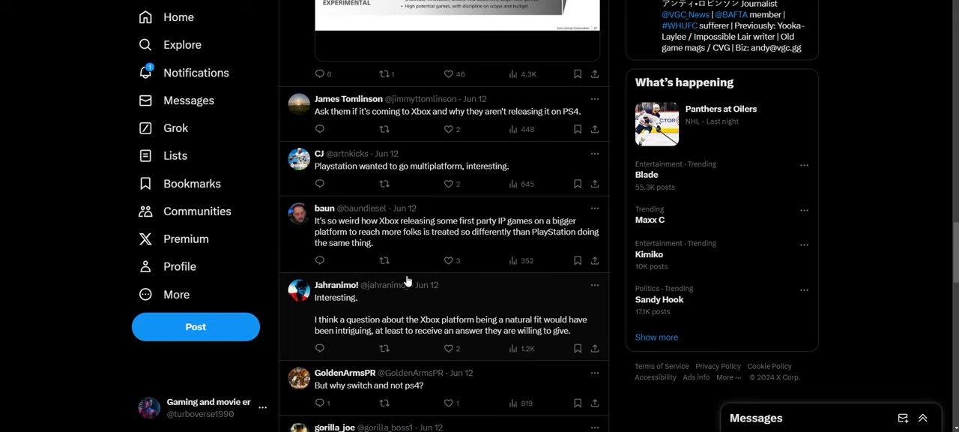
{"action": "mouse_move", "coordinate": [520, 235]}
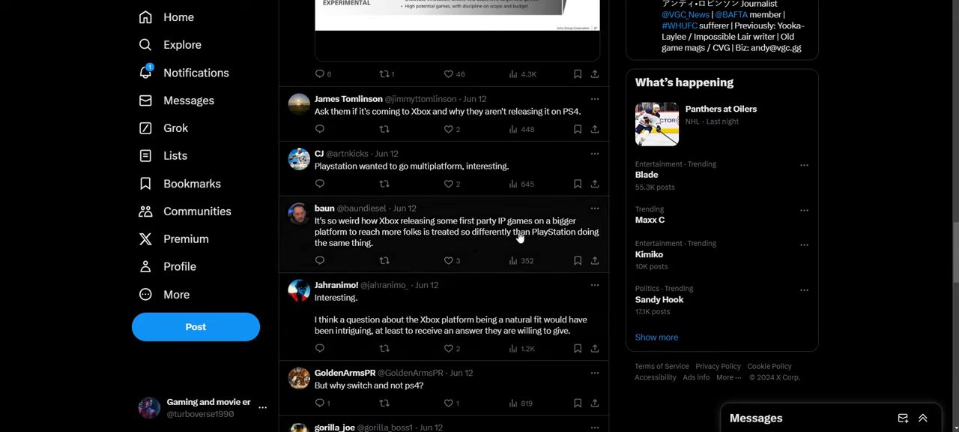
{"action": "mouse_move", "coordinate": [482, 243]}
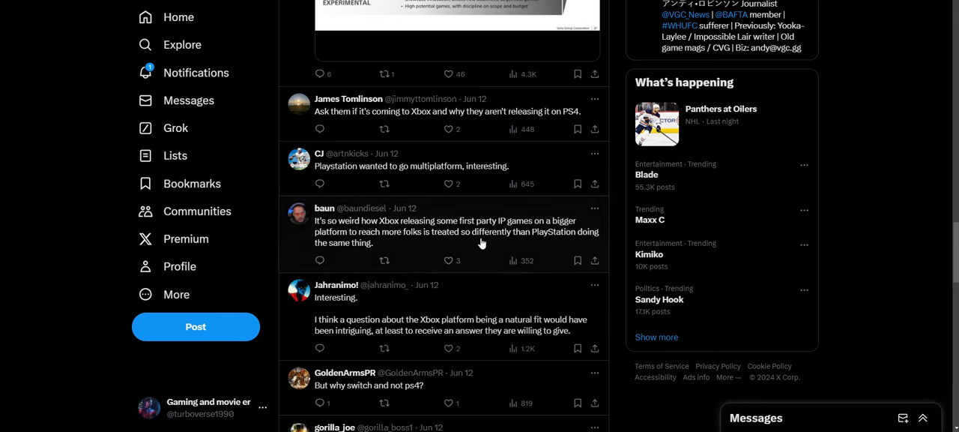
{"action": "mouse_move", "coordinate": [532, 235]}
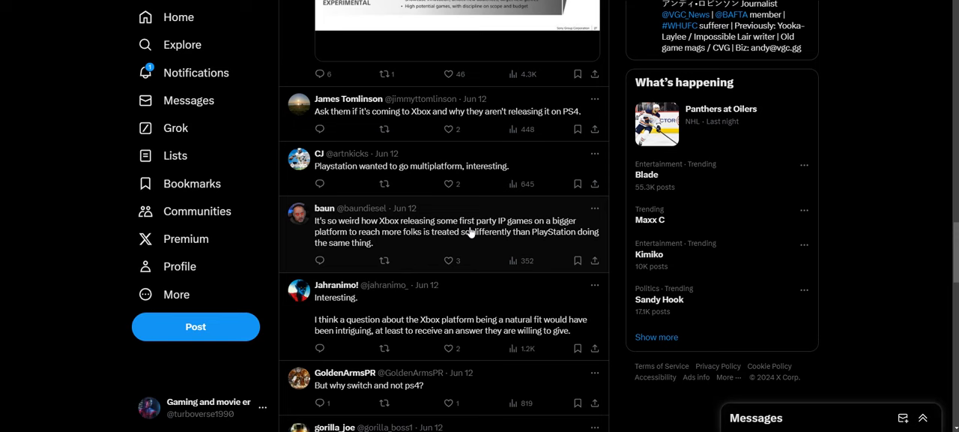
{"action": "scroll", "scroll_direction": "down", "scroll_amount": 3}
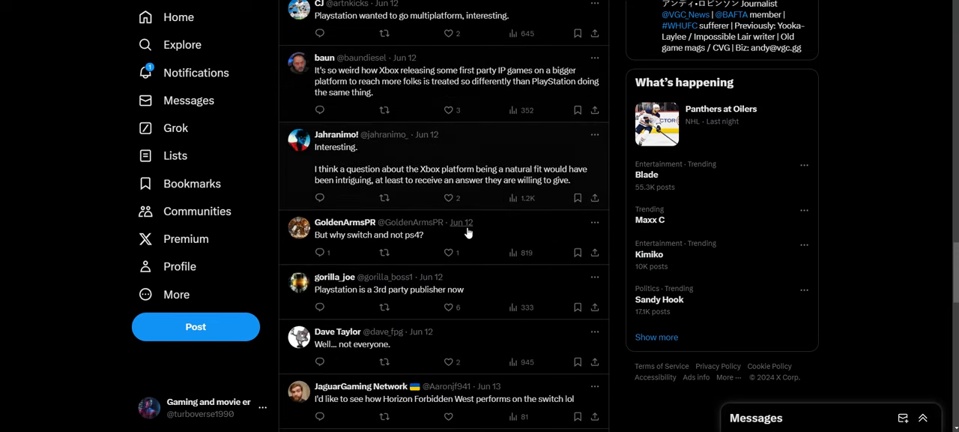
{"action": "scroll", "scroll_direction": "down", "scroll_amount": 3}
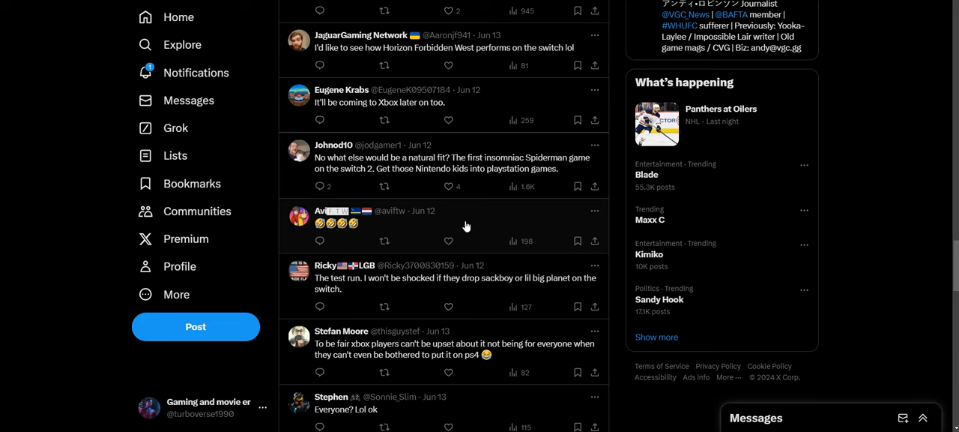
{"action": "scroll", "scroll_direction": "down", "scroll_amount": 3}
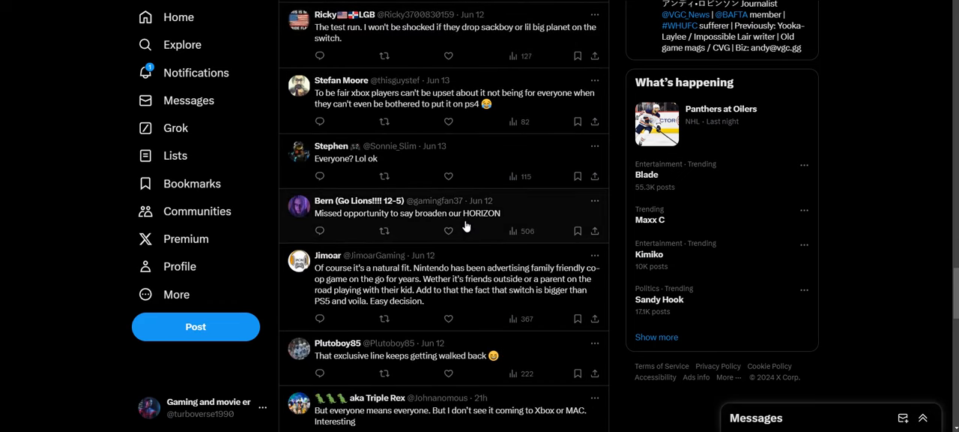
{"action": "scroll", "scroll_direction": "down", "scroll_amount": 3}
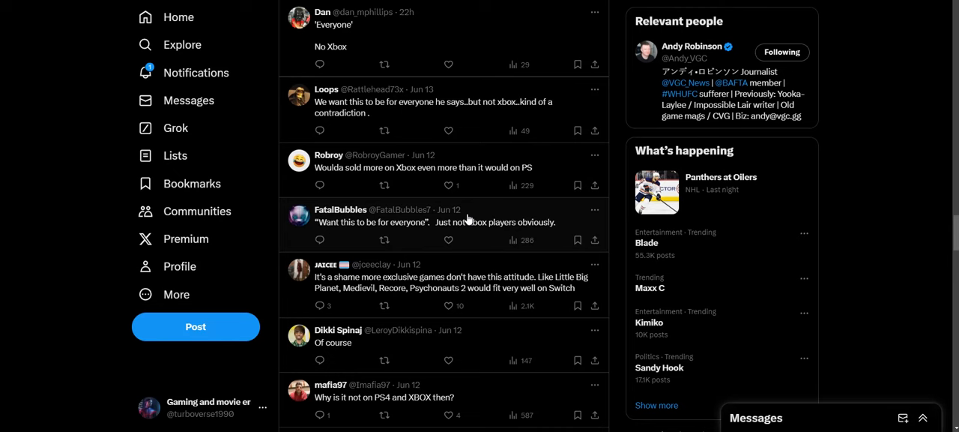
{"action": "mouse_move", "coordinate": [479, 216]}
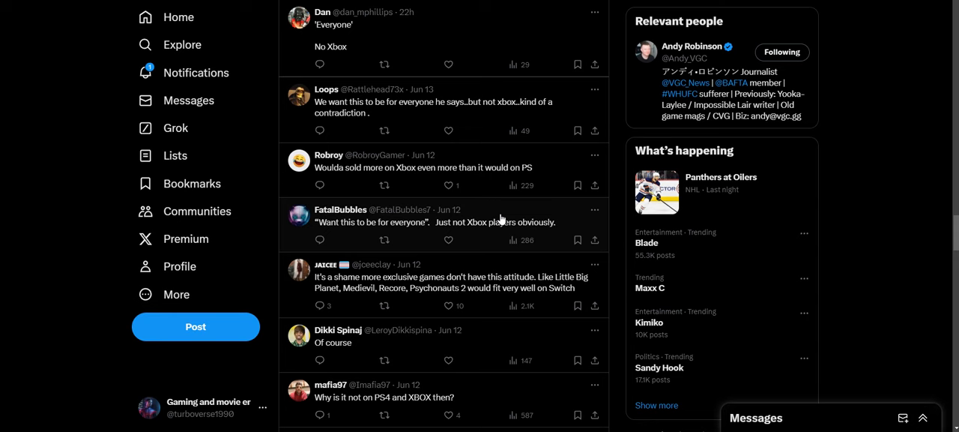
{"action": "scroll", "scroll_direction": "down", "scroll_amount": 3}
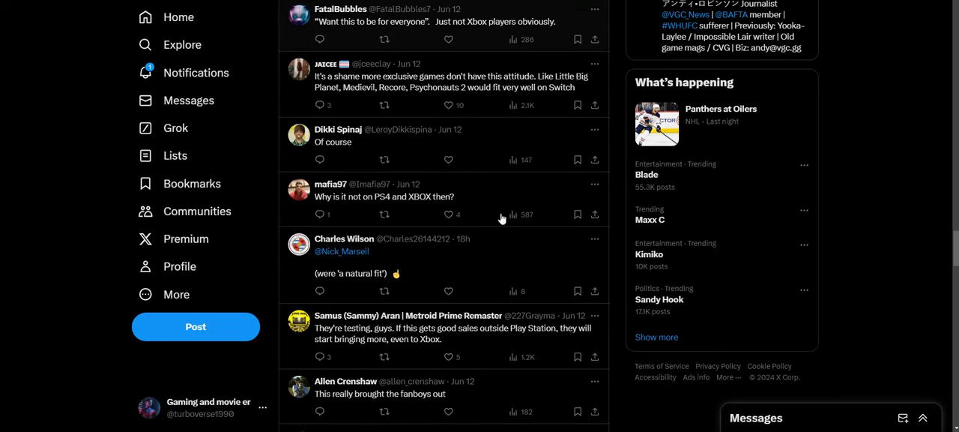
{"action": "scroll", "scroll_direction": "down", "scroll_amount": 3}
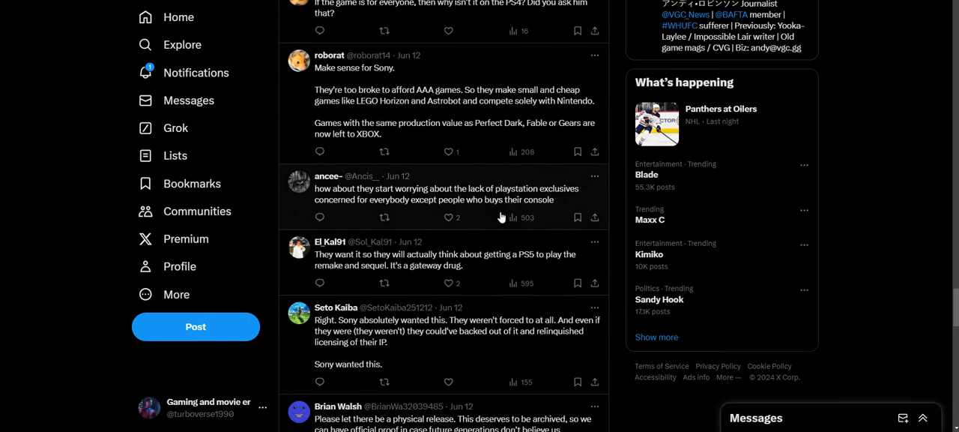
{"action": "scroll", "scroll_direction": "down", "scroll_amount": 3}
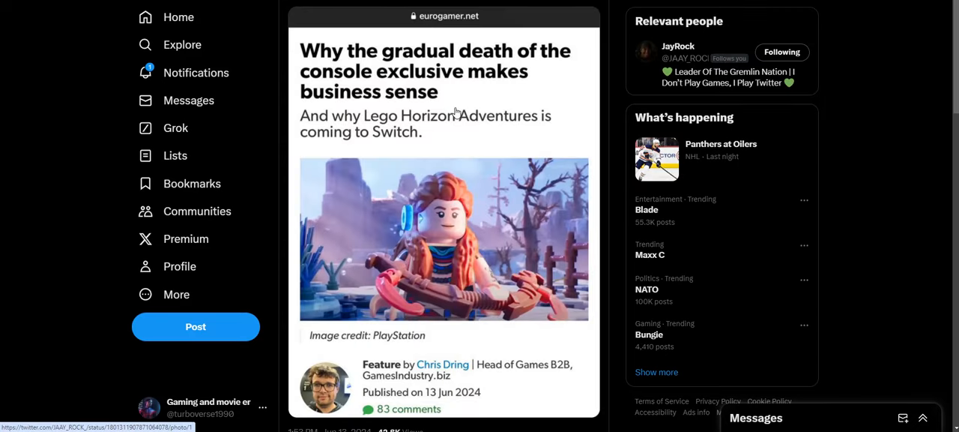
Step: Scroll Andy Robinson's post replies past MRC's 'Xbox gets skipped' image to SuperKlyph's 'Everyone' GIF
{"action": "scroll", "scroll_direction": "down", "scroll_amount": 3}
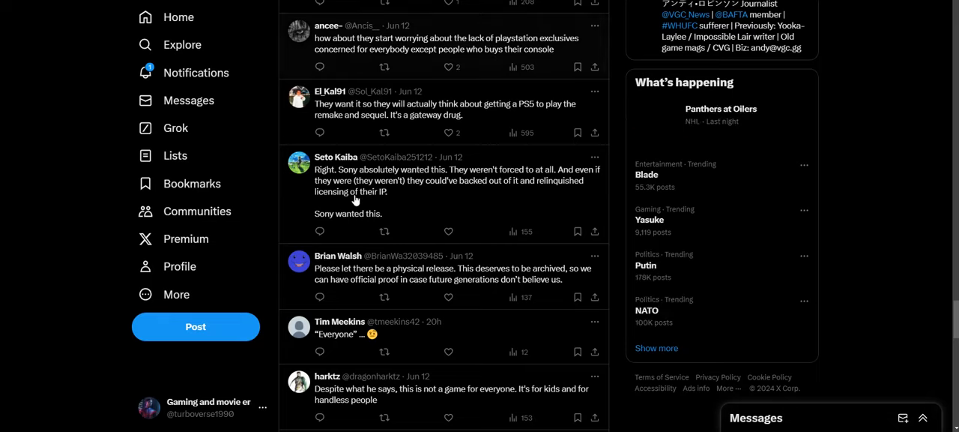
{"action": "scroll", "scroll_direction": "down", "scroll_amount": 3}
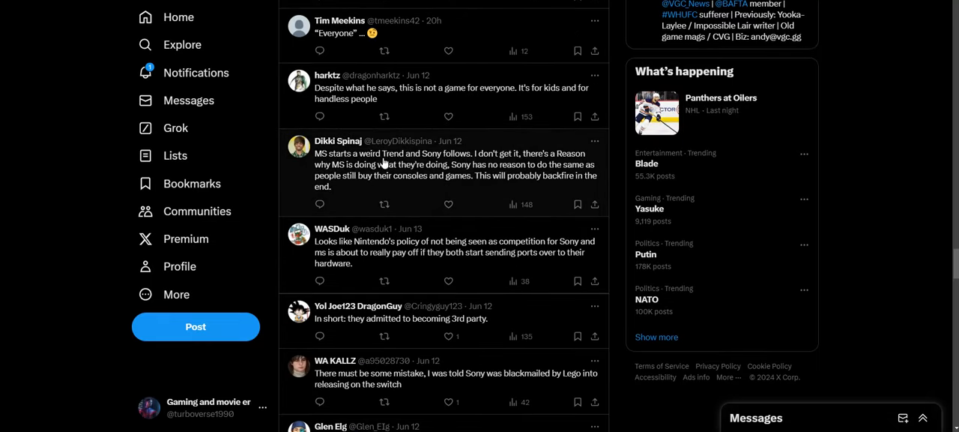
{"action": "mouse_move", "coordinate": [452, 162]}
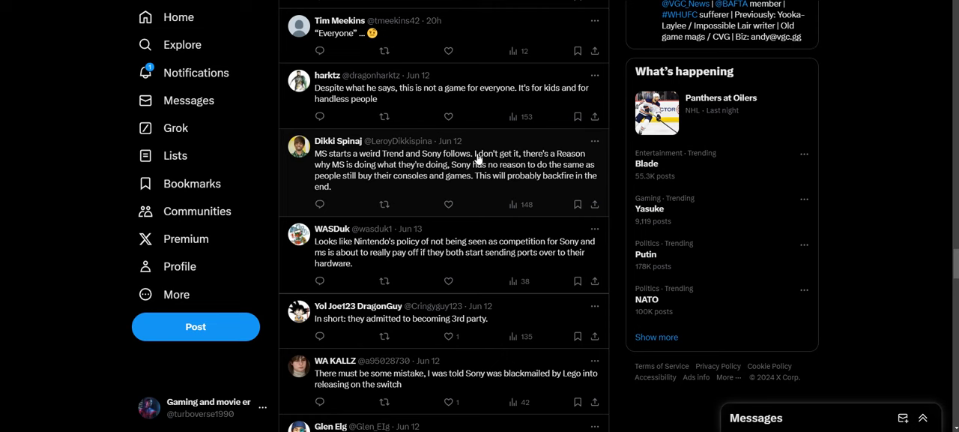
{"action": "mouse_move", "coordinate": [468, 181]}
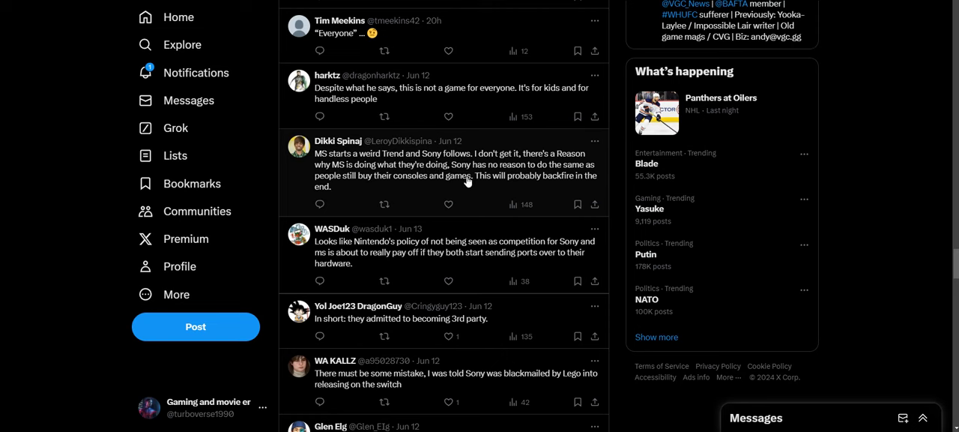
{"action": "mouse_move", "coordinate": [496, 173]}
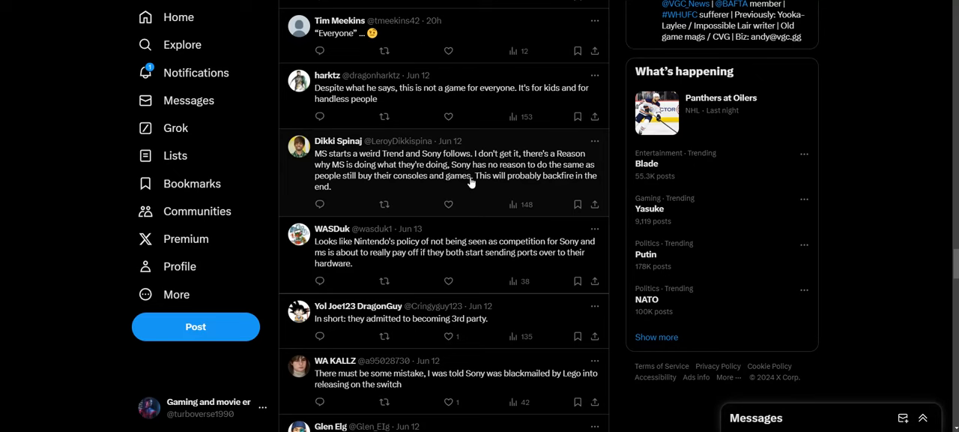
{"action": "mouse_move", "coordinate": [500, 180]}
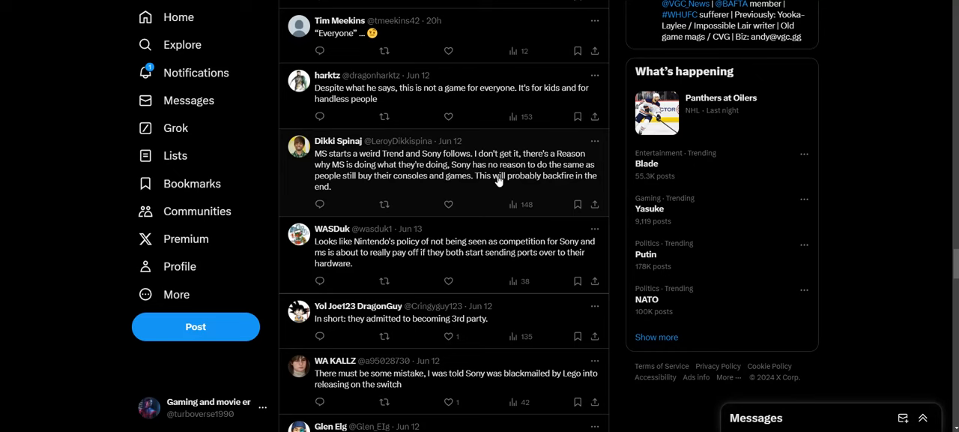
{"action": "mouse_move", "coordinate": [492, 180]}
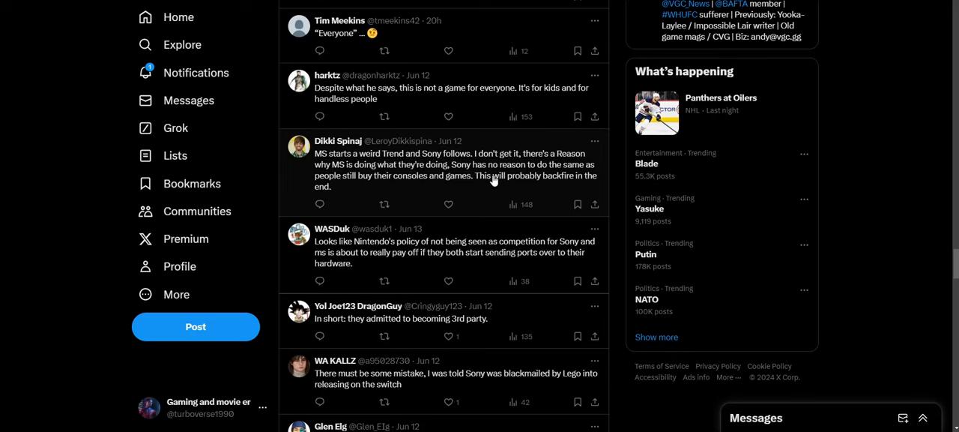
{"action": "mouse_move", "coordinate": [492, 183]}
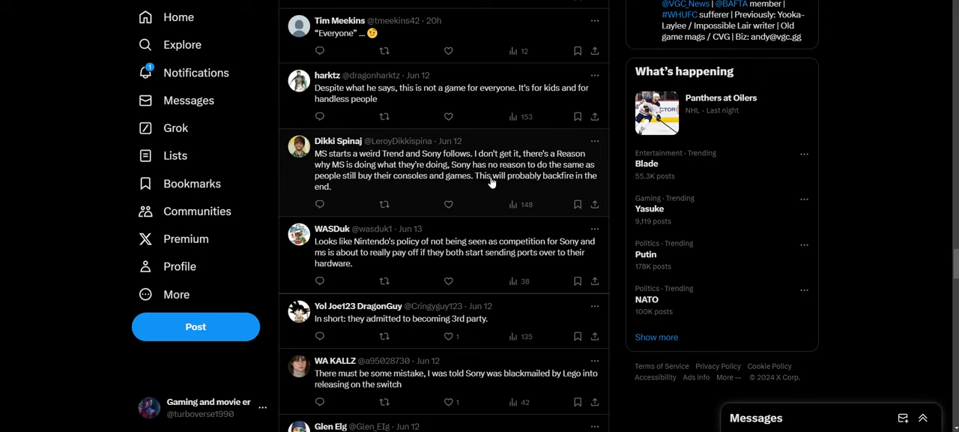
{"action": "mouse_move", "coordinate": [491, 186]}
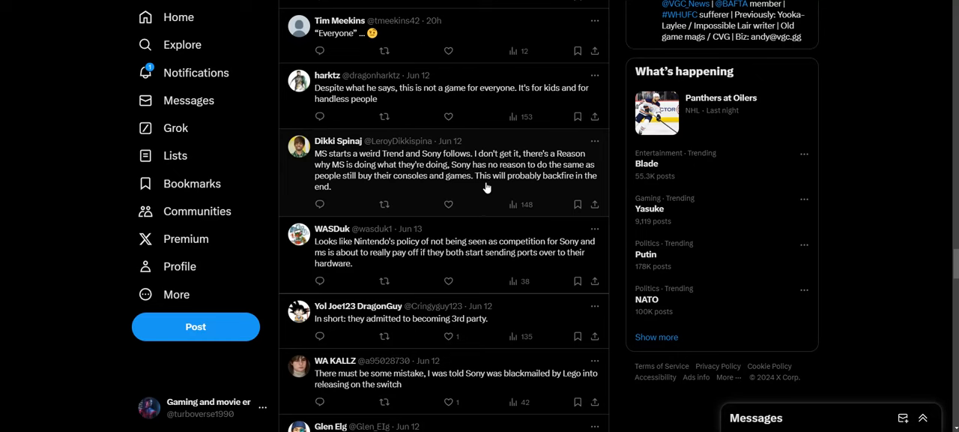
{"action": "mouse_move", "coordinate": [481, 208]}
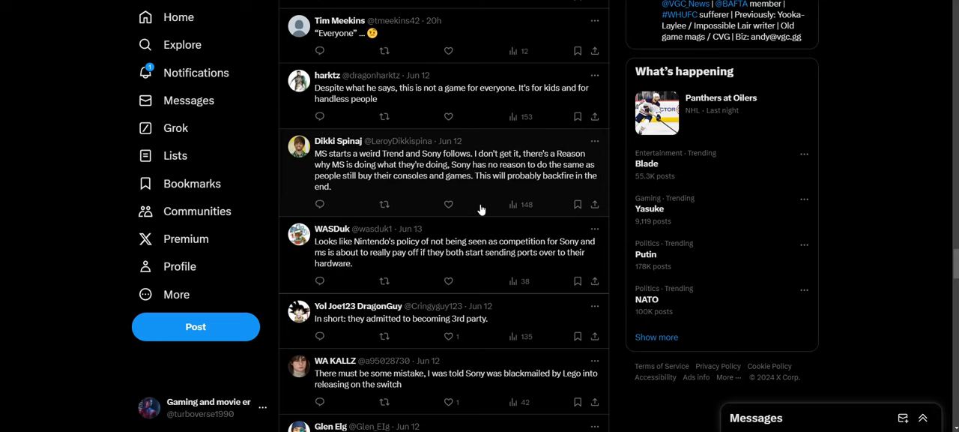
{"action": "scroll", "scroll_direction": "down", "scroll_amount": 3}
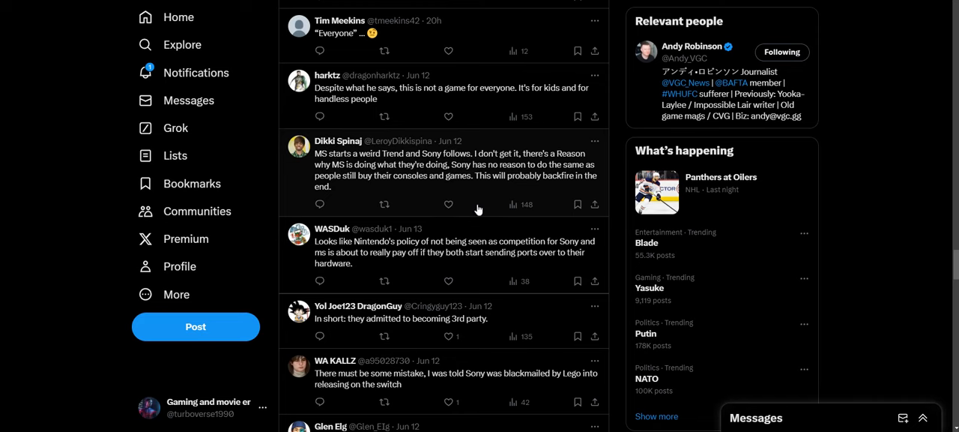
{"action": "scroll", "scroll_direction": "down", "scroll_amount": 3}
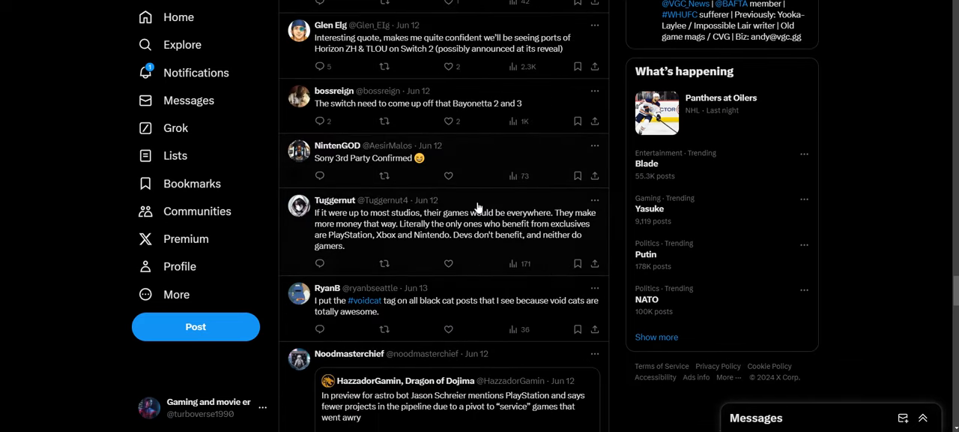
{"action": "scroll", "scroll_direction": "down", "scroll_amount": 3}
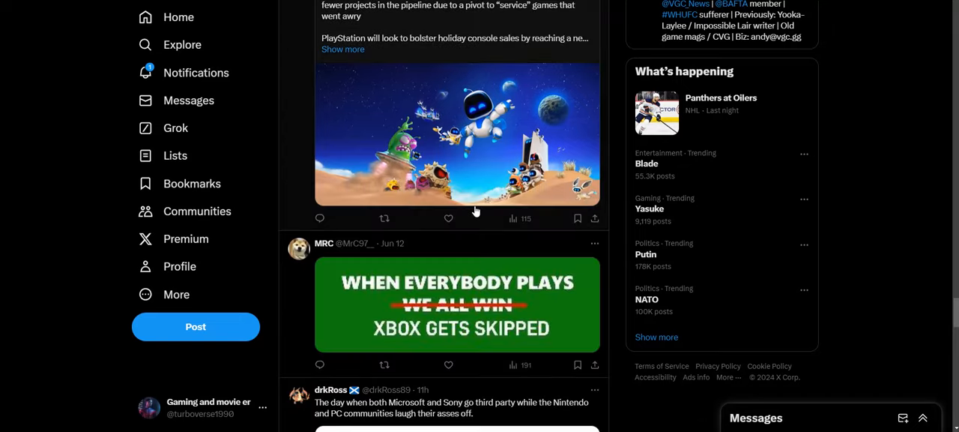
{"action": "scroll", "scroll_direction": "down", "scroll_amount": 3}
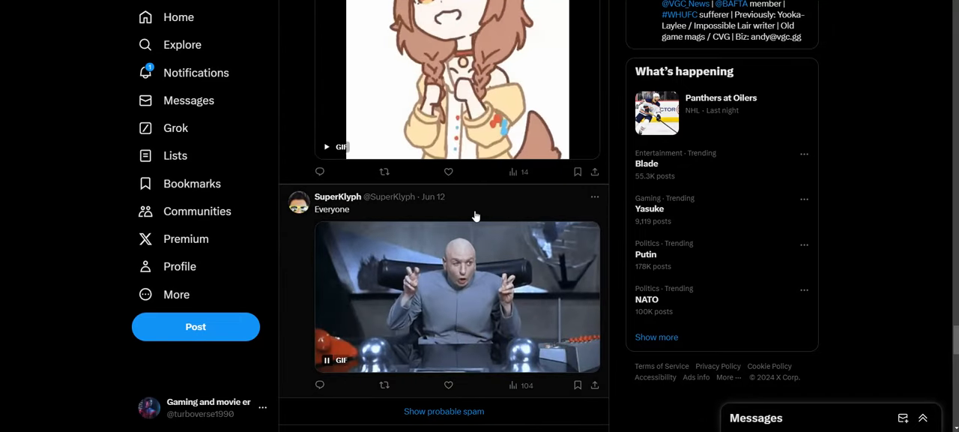
{"action": "mouse_move", "coordinate": [928, 258]}
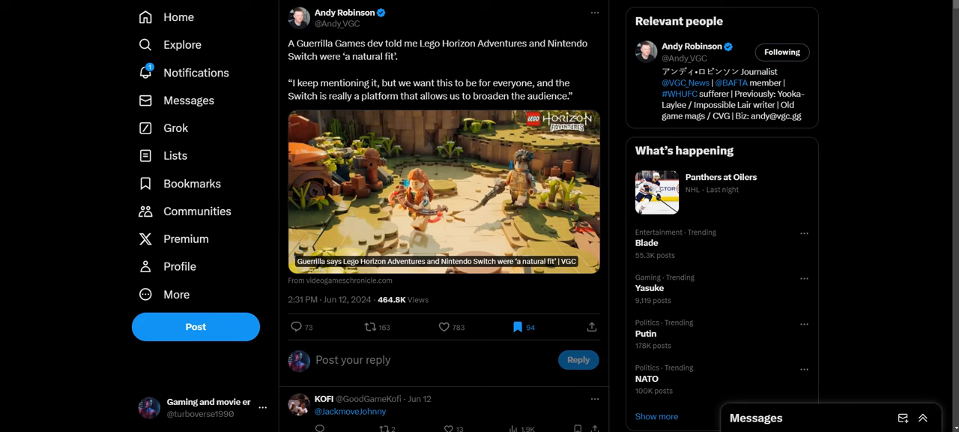
{"action": "scroll", "scroll_direction": "down", "scroll_amount": 3}
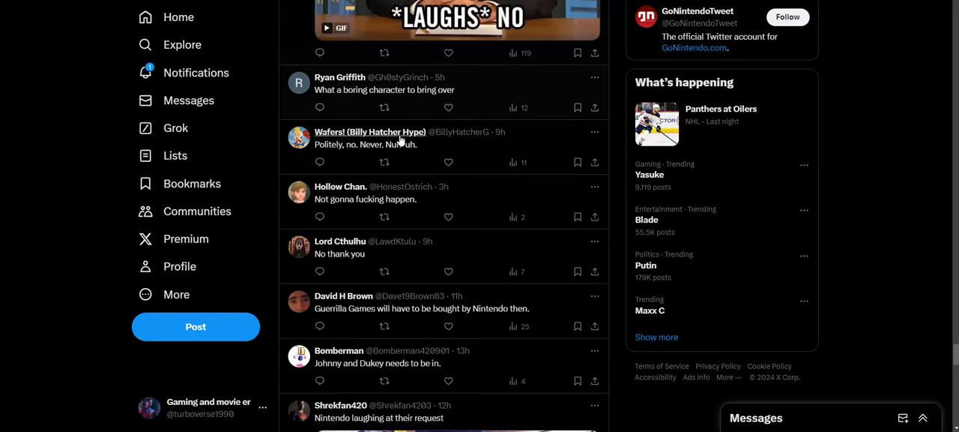
{"action": "mouse_move", "coordinate": [398, 141]}
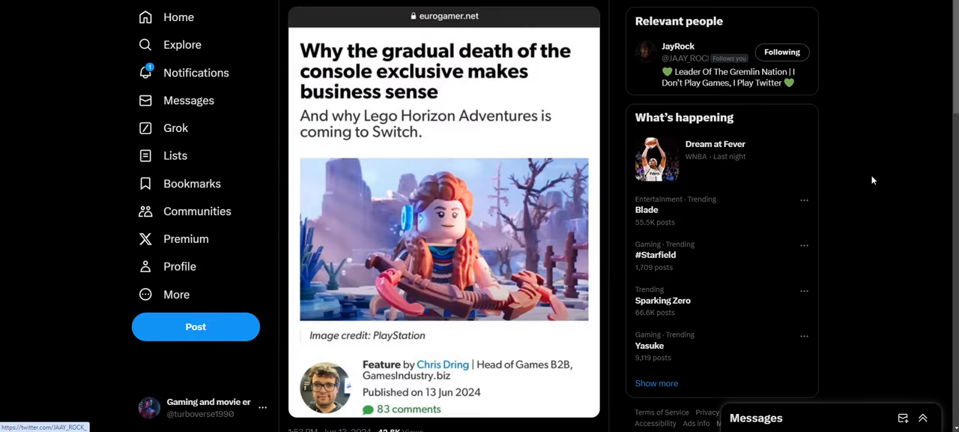
Step: Scroll through the Eurogamer post's replies before returning to Andy Robinson's 'natural fit' post
{"action": "scroll", "scroll_direction": "down", "scroll_amount": 3}
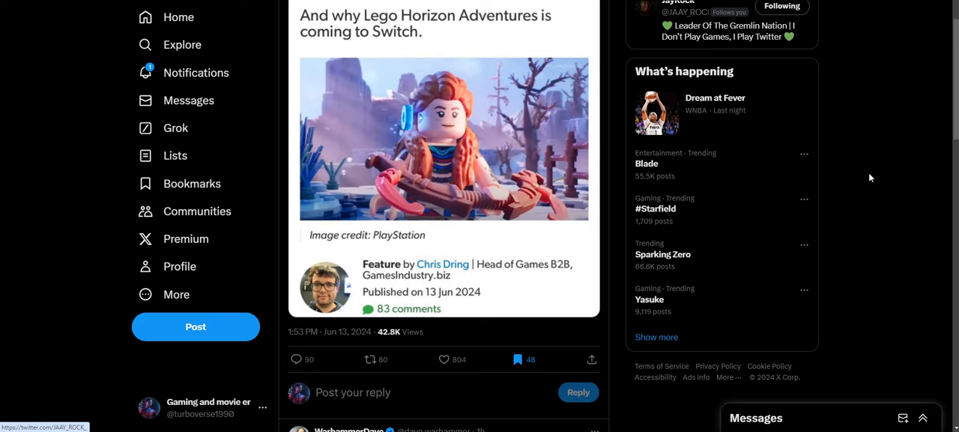
{"action": "scroll", "scroll_direction": "down", "scroll_amount": 3}
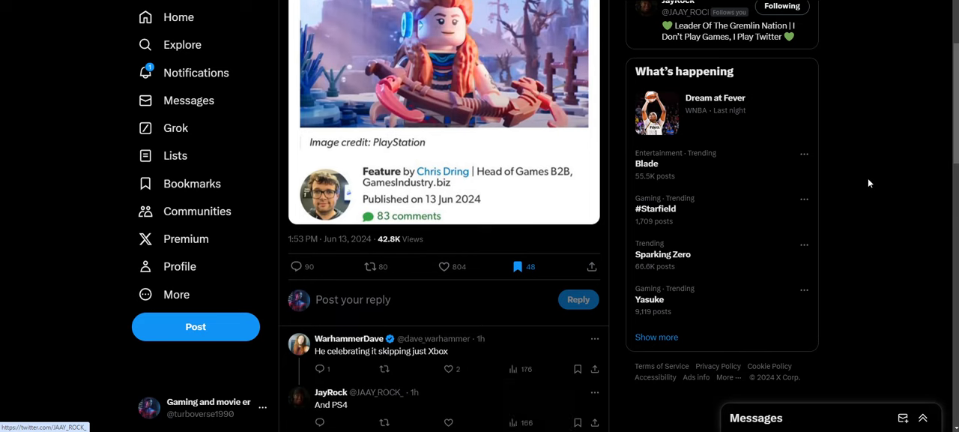
{"action": "scroll", "scroll_direction": "down", "scroll_amount": 3}
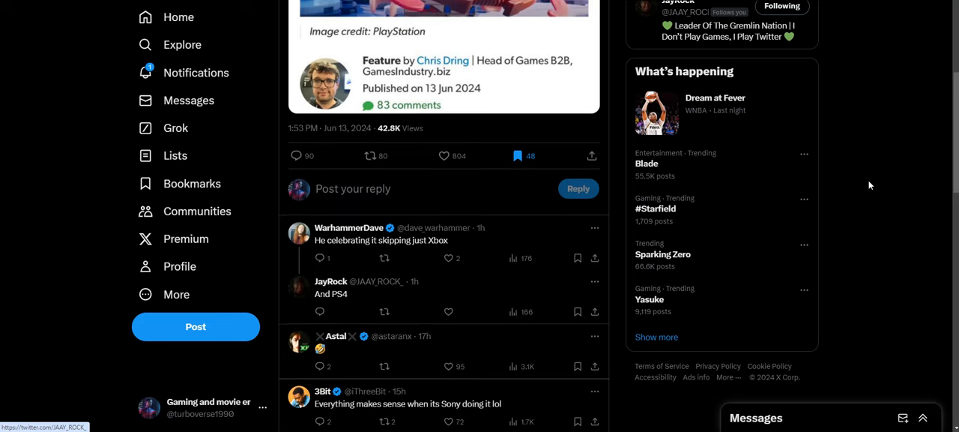
{"action": "scroll", "scroll_direction": "down", "scroll_amount": 3}
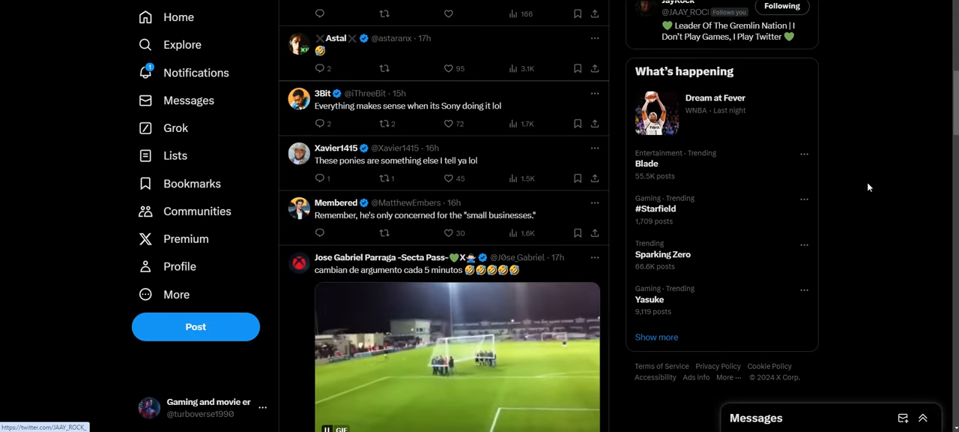
{"action": "scroll", "scroll_direction": "down", "scroll_amount": 3}
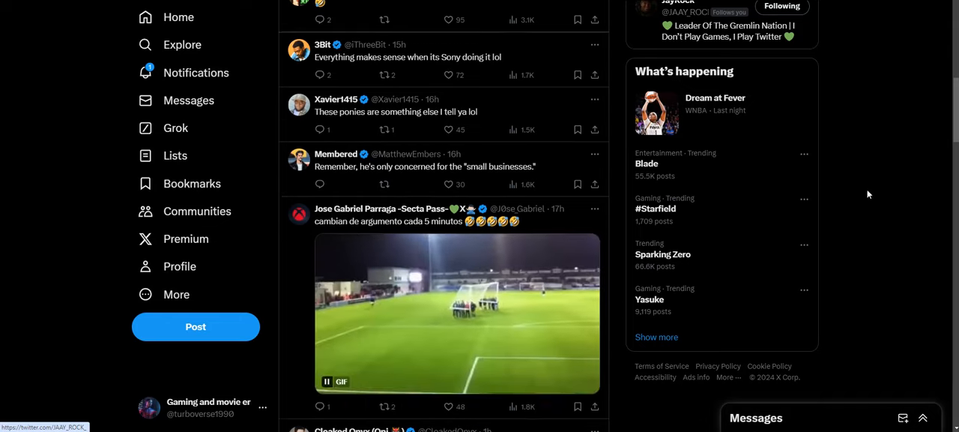
{"action": "scroll", "scroll_direction": "down", "scroll_amount": 3}
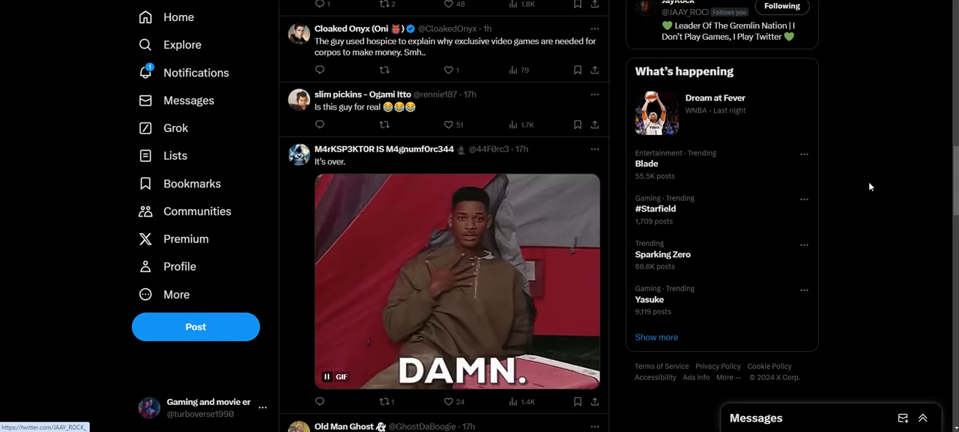
{"action": "mouse_move", "coordinate": [869, 185]}
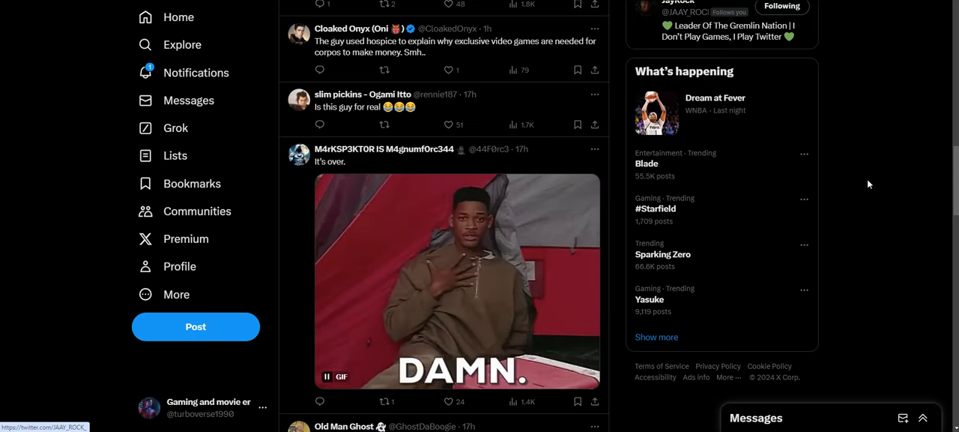
{"action": "scroll", "scroll_direction": "down", "scroll_amount": 3}
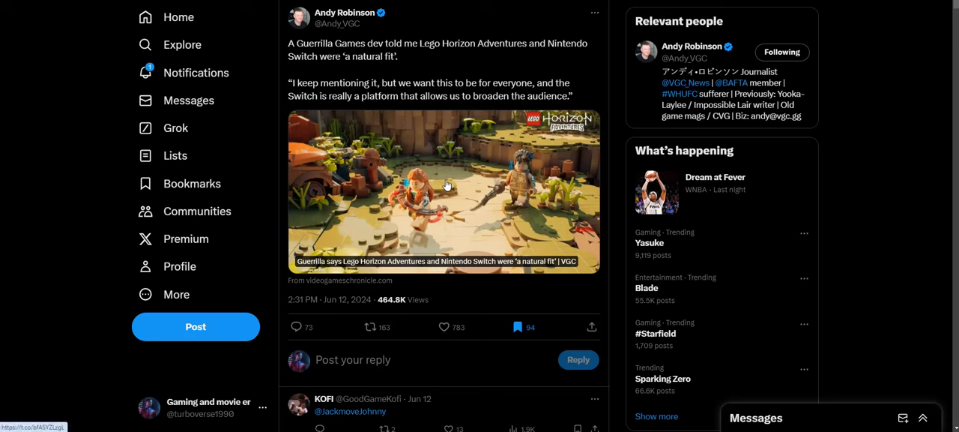
{"action": "mouse_move", "coordinate": [488, 135]}
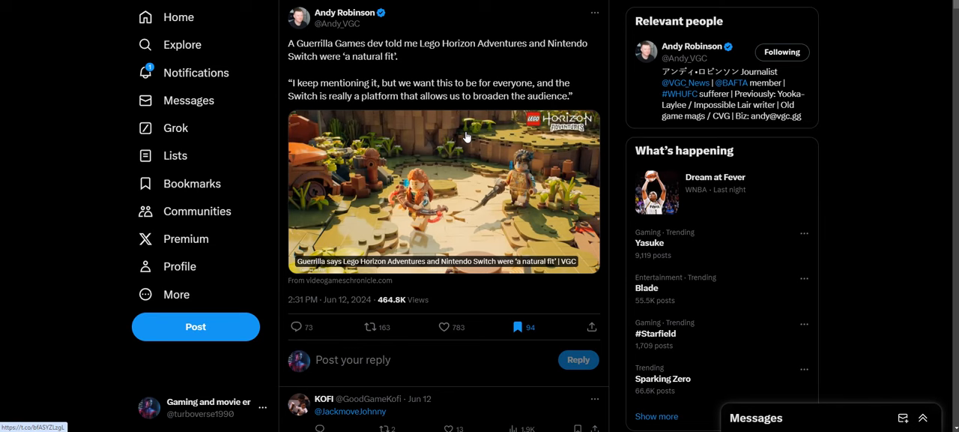
{"action": "mouse_move", "coordinate": [582, 138]}
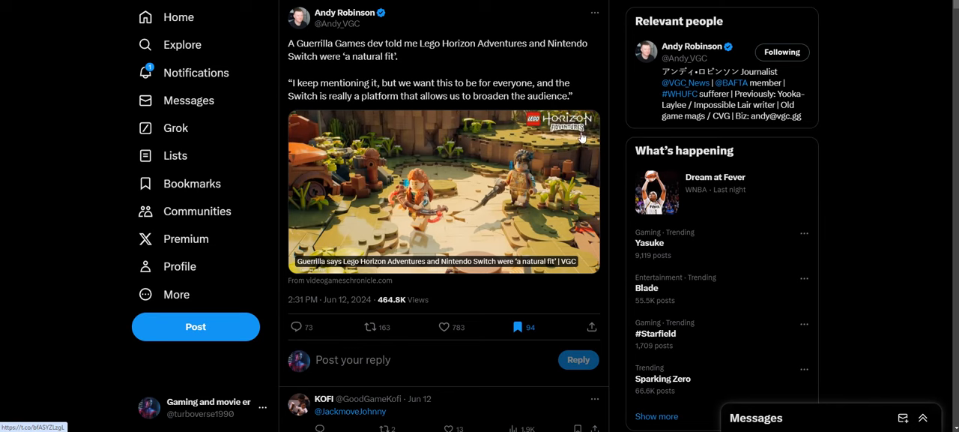